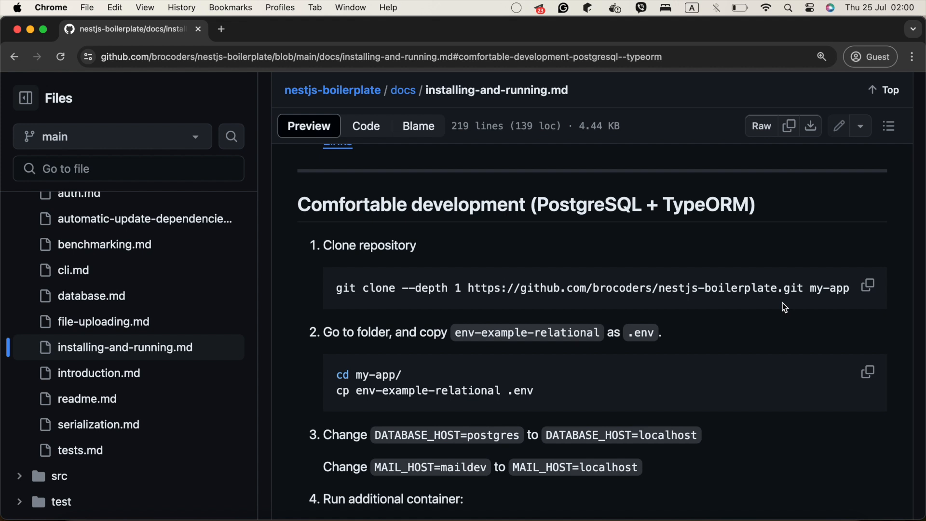
# - Copy the nestjs-boilerplate git clone command from the GitHub PostgreSQL + TypeORM guide
pyautogui.doubleClick(739, 287)
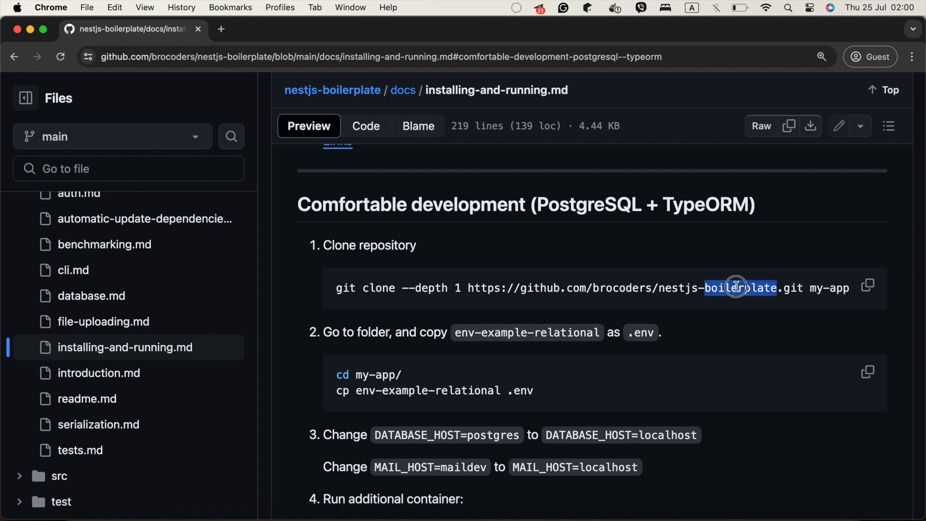
pyautogui.rightClick(735, 288)
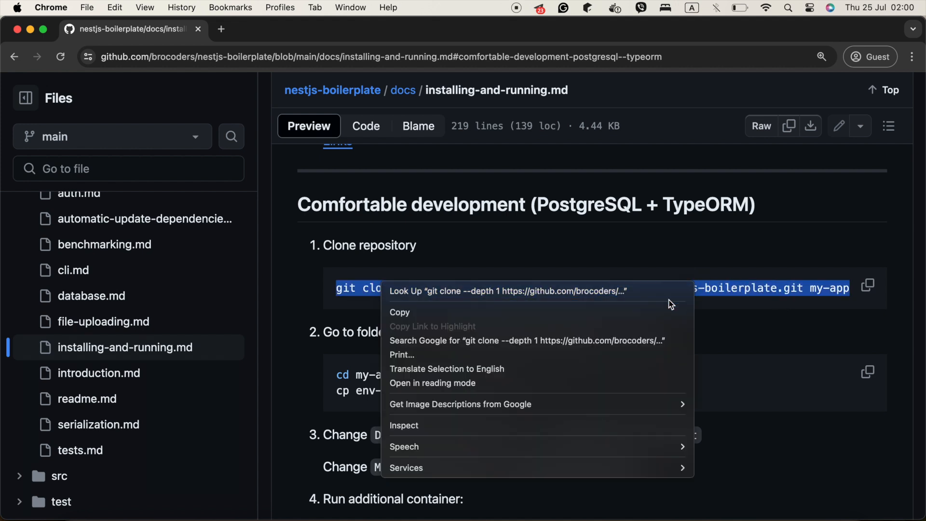
pyautogui.click(666, 313)
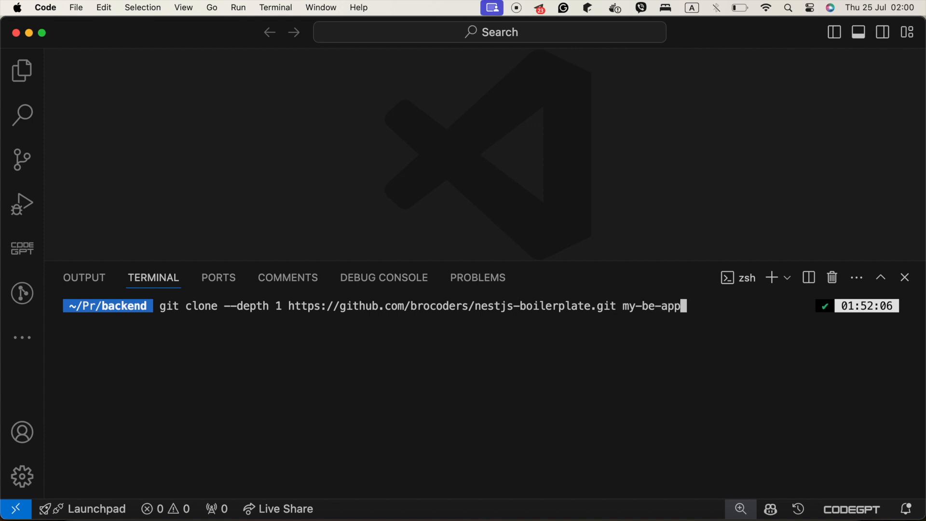
# - Run the clone into my-be-app and open the my-be-app folder as the workspace
pyautogui.press('Return')
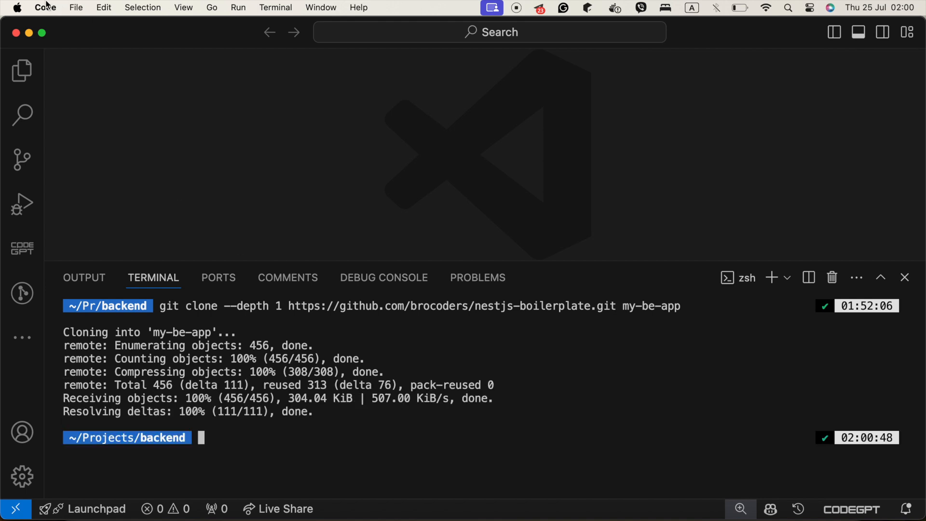
pyautogui.click(75, 8)
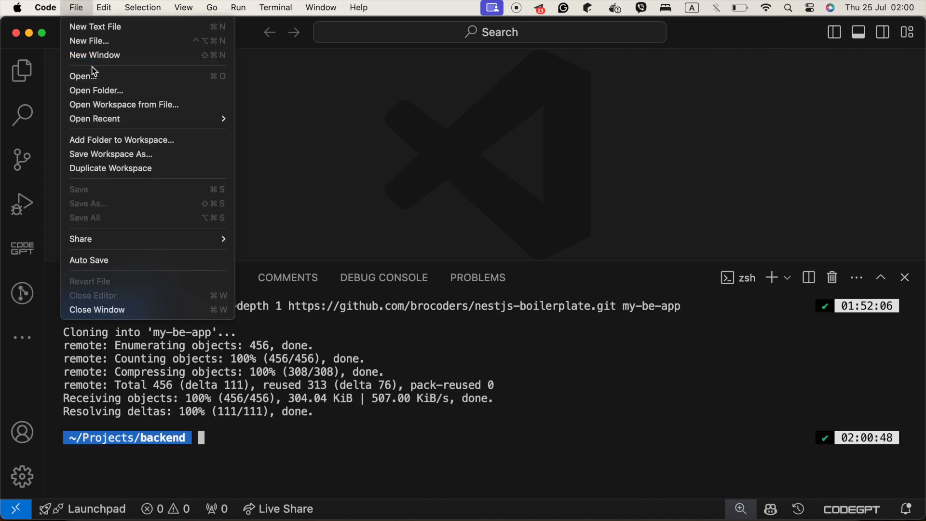
pyautogui.click(82, 76)
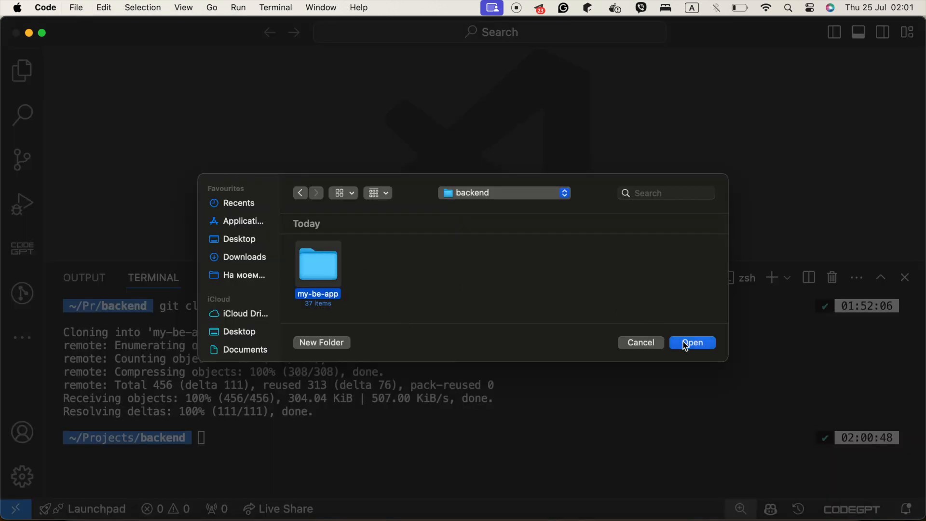
pyautogui.click(691, 342)
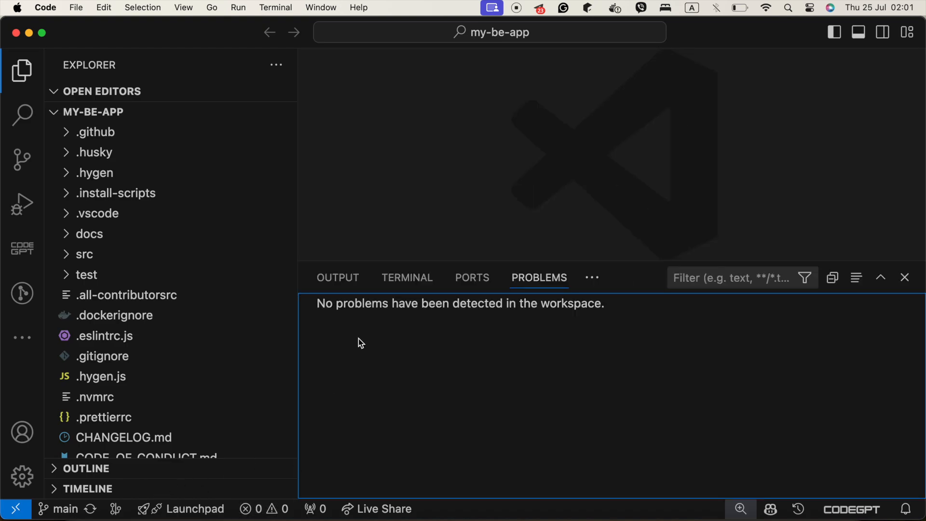
pyautogui.click(406, 277)
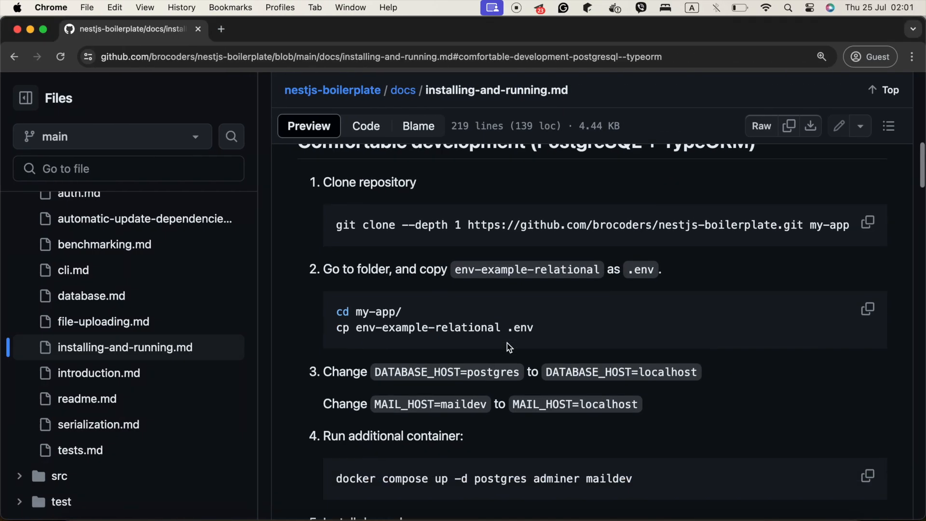
# - Enter localhost for DATABASE_HOST and MAIL_HOST in the new .env file
pyautogui.scroll(-3)
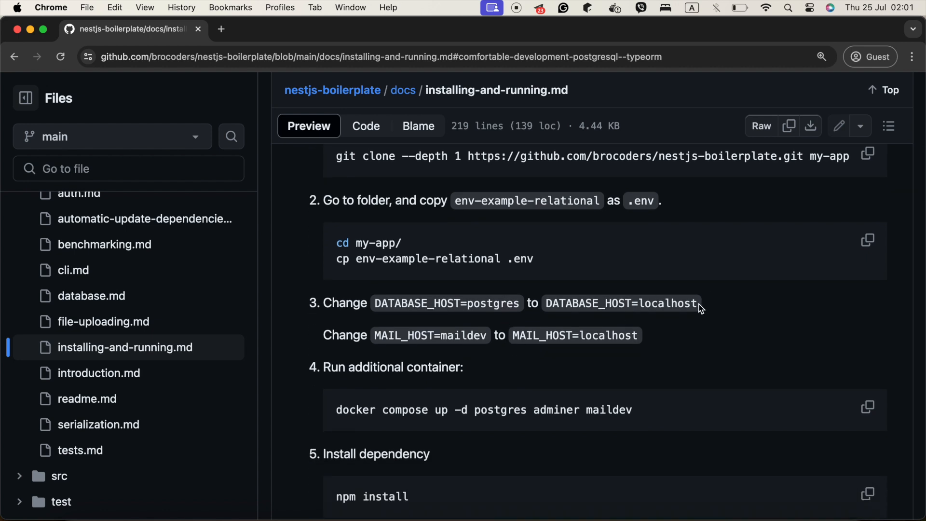
pyautogui.doubleClick(620, 303)
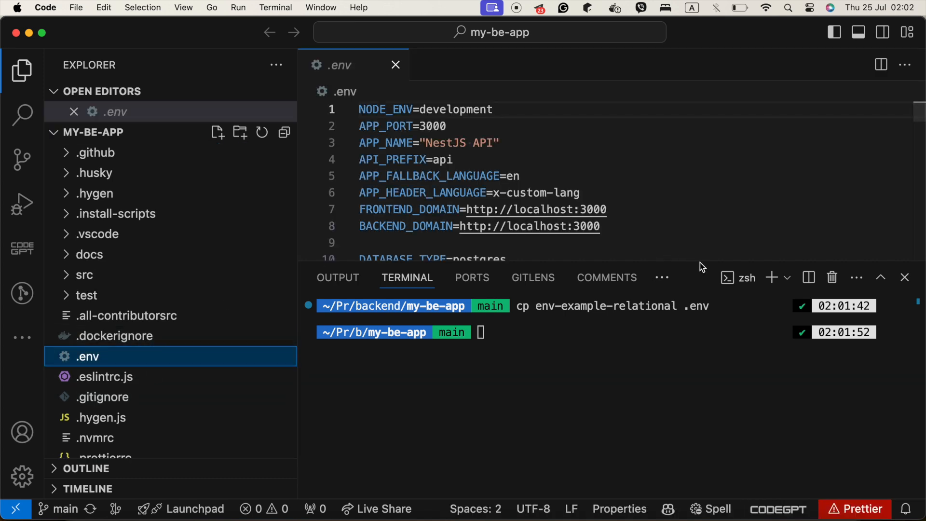
pyautogui.scroll(-3)
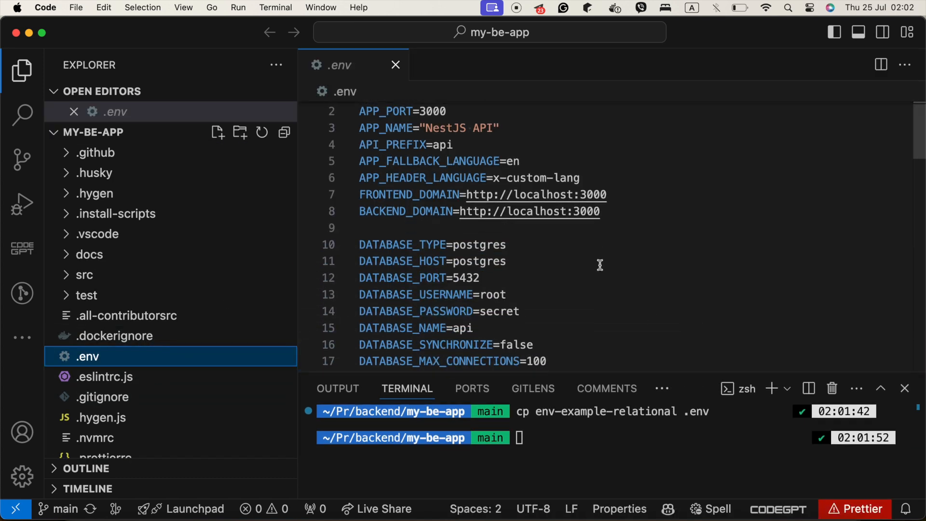
pyautogui.write('localhost')
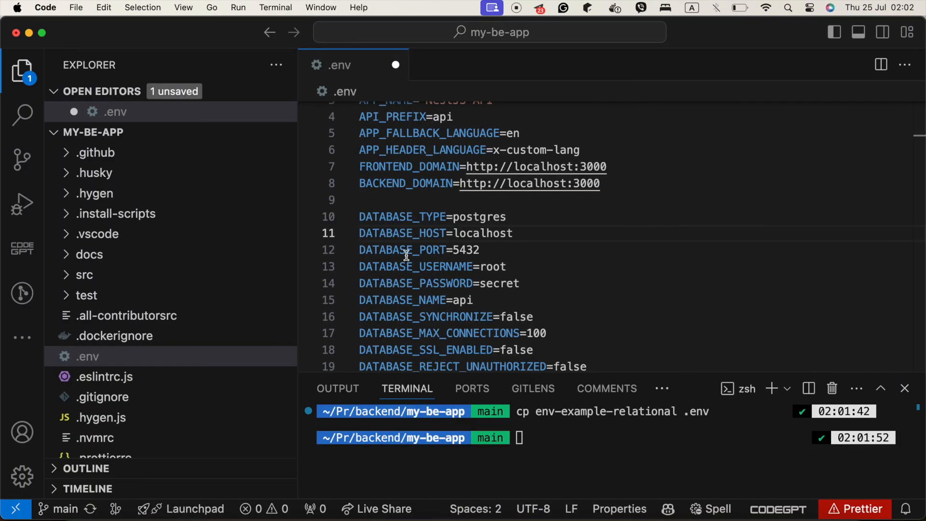
pyautogui.scroll(-3)
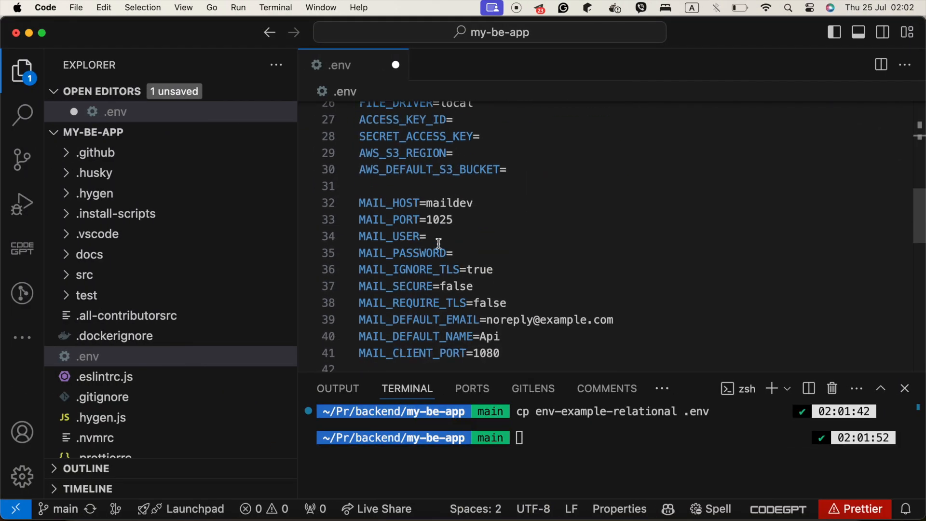
pyautogui.write('localhost')
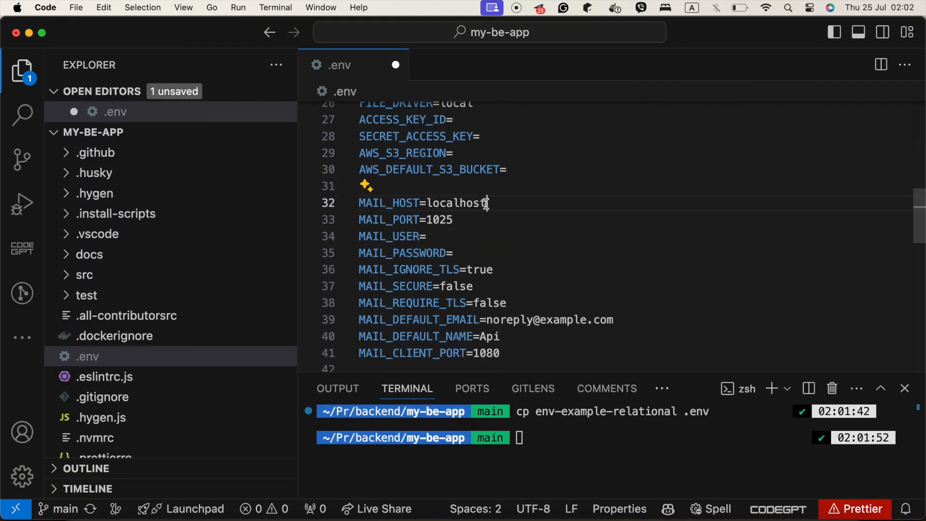
pyautogui.press('cmd+s')
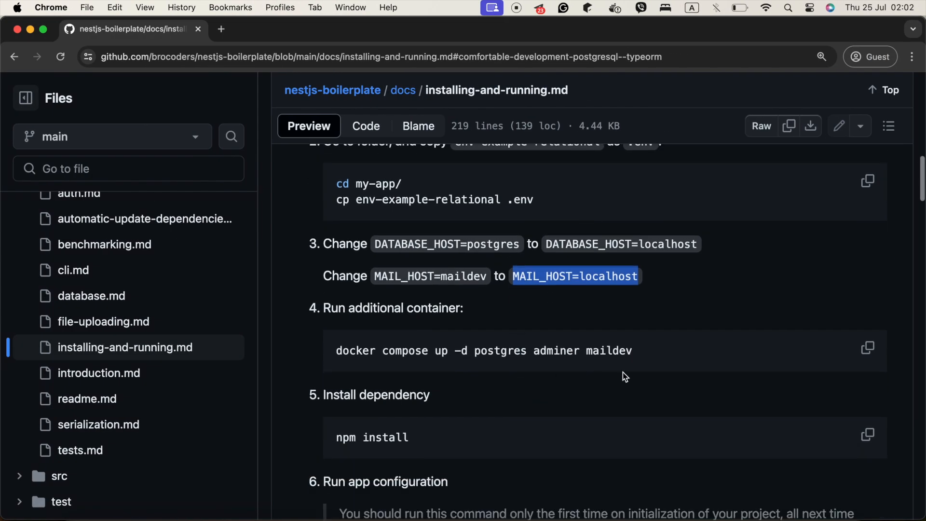
# - Copy the docker compose up -d postgres adminer maildev command, then enter npm install
pyautogui.tripleClick(483, 350)
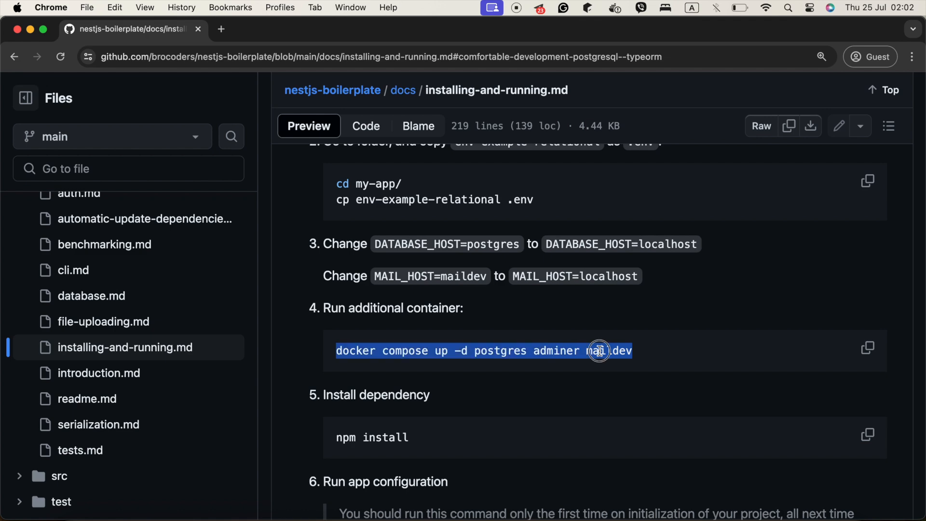
pyautogui.moveTo(611, 350)
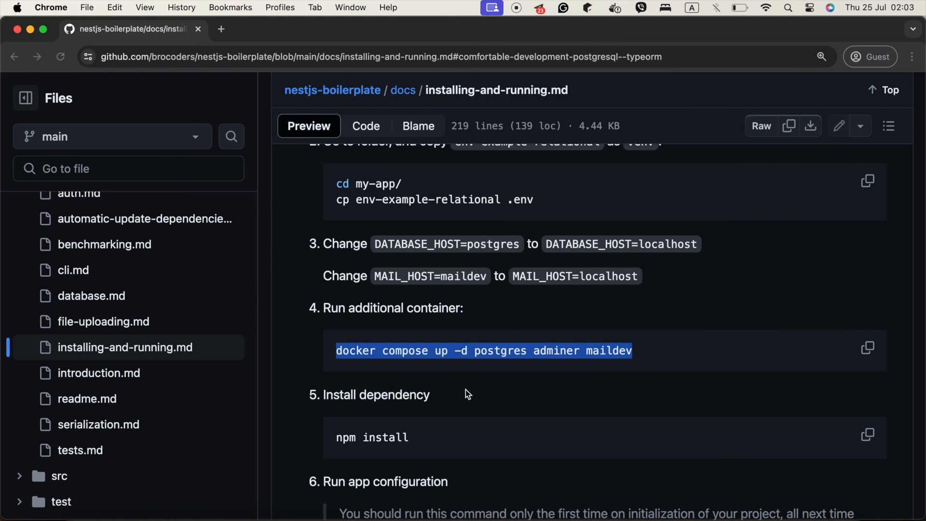
pyautogui.doubleClick(384, 342)
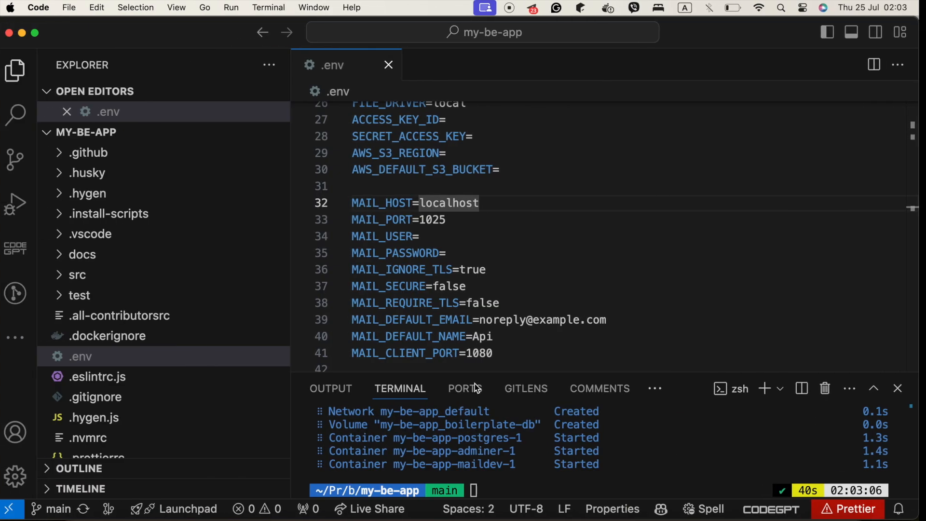
pyautogui.write('npm install')
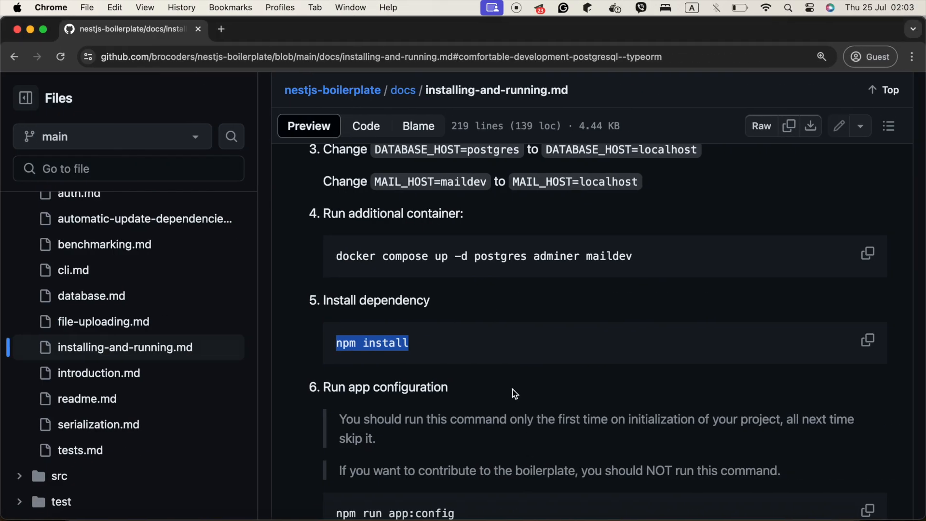
# - Run npm run app:config and choose the database option at its prompt
pyautogui.scroll(-3)
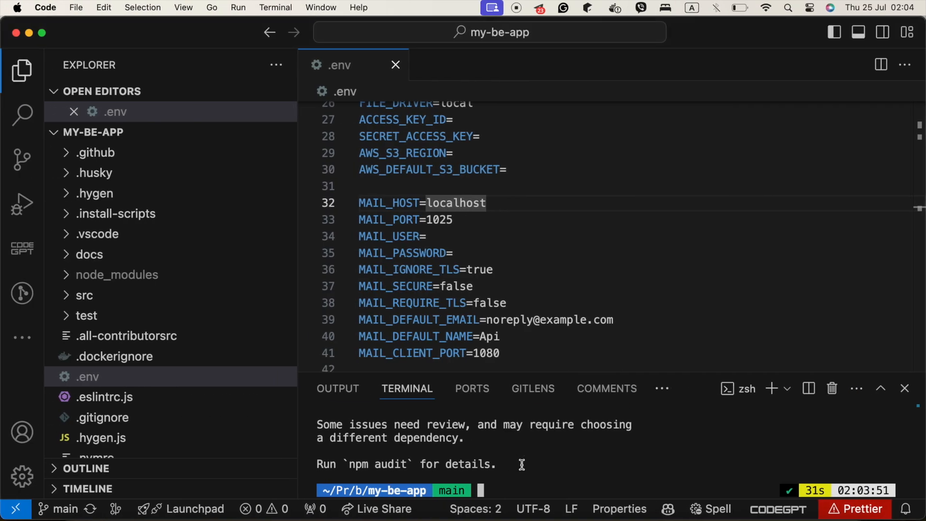
pyautogui.write('npm run app:config')
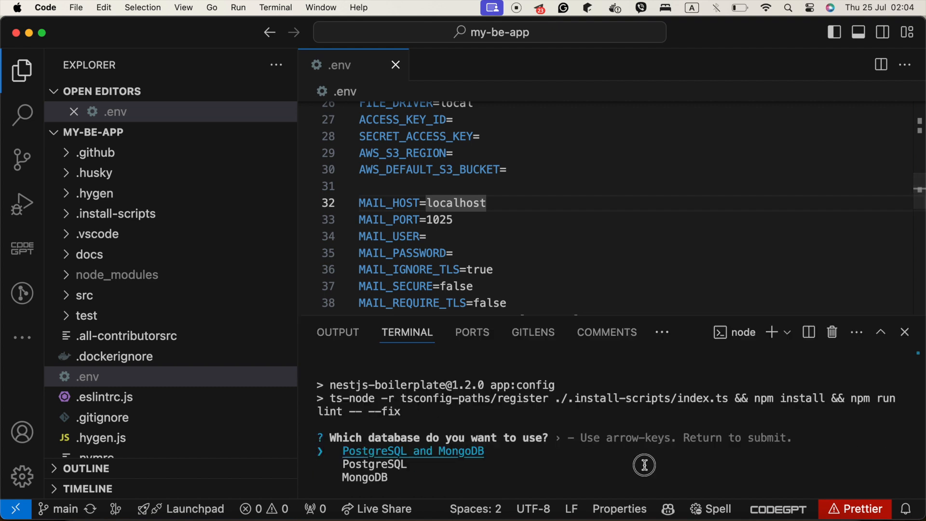
pyautogui.press('Return')
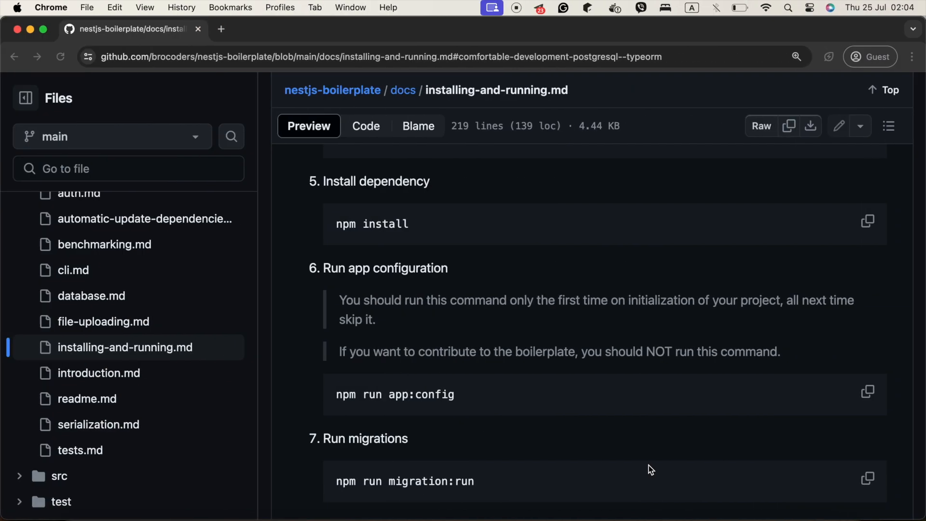
pyautogui.scroll(-3)
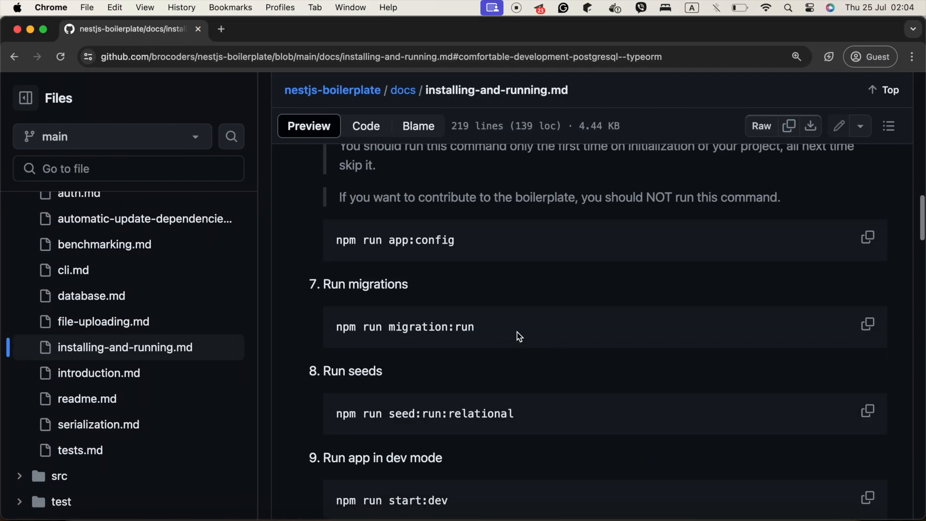
# - Copy and run npm run migration:run and npm run seed:run:relational
pyautogui.rightClick(440, 327)
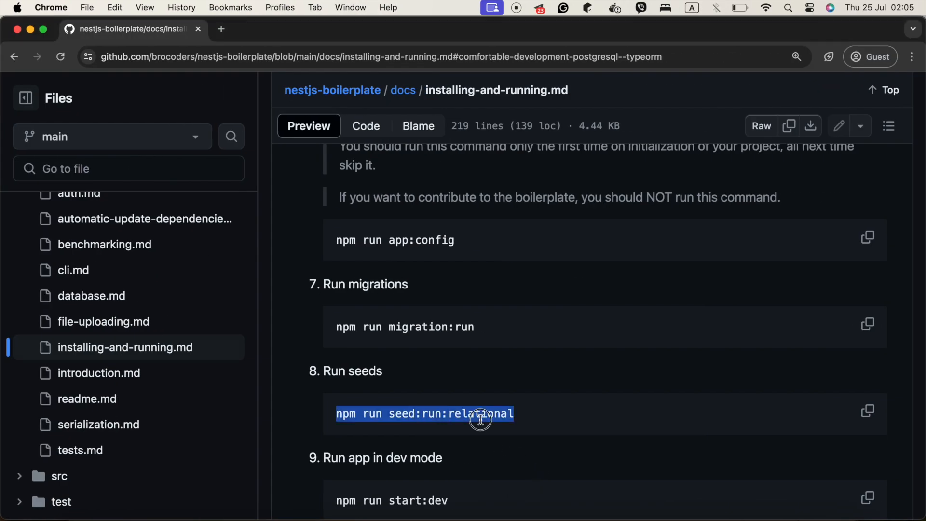
pyautogui.rightClick(481, 413)
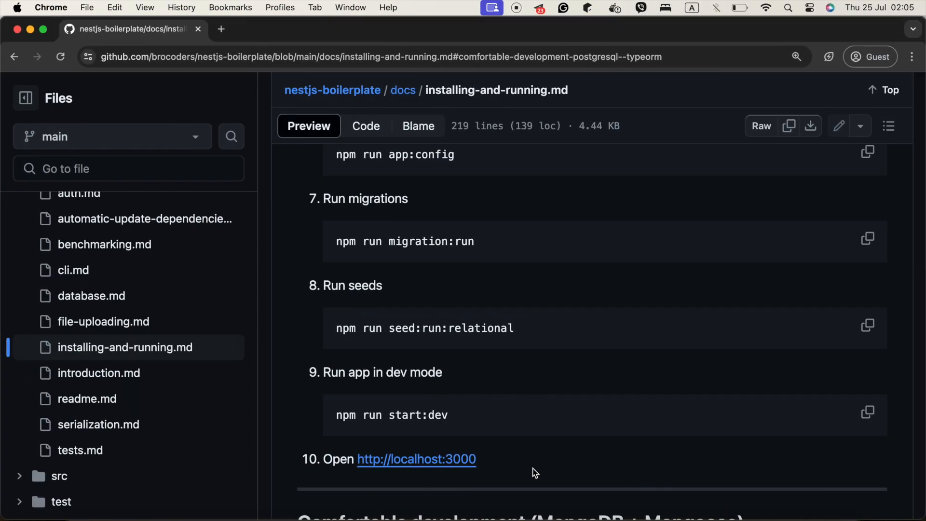
pyautogui.rightClick(390, 415)
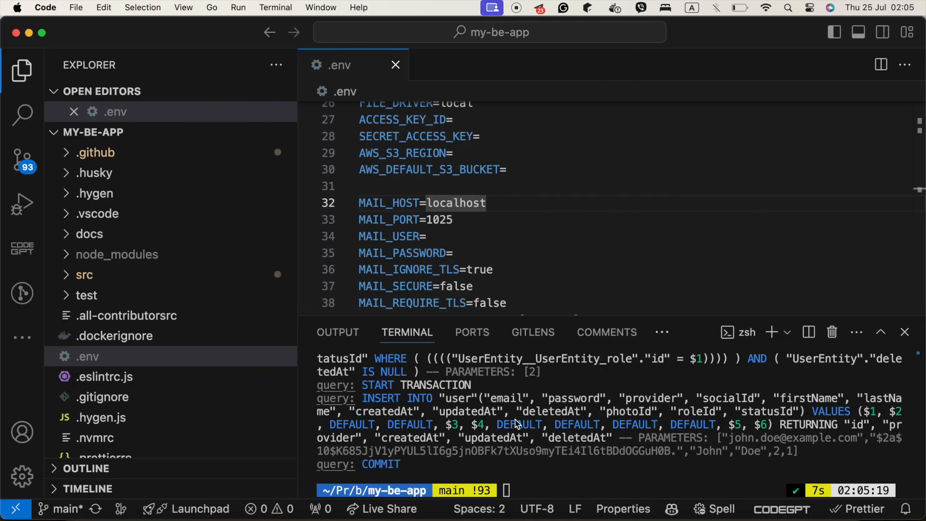
# - Start the app with npm run start:dev and open localhost:3000
pyautogui.write('npm run start:dev')
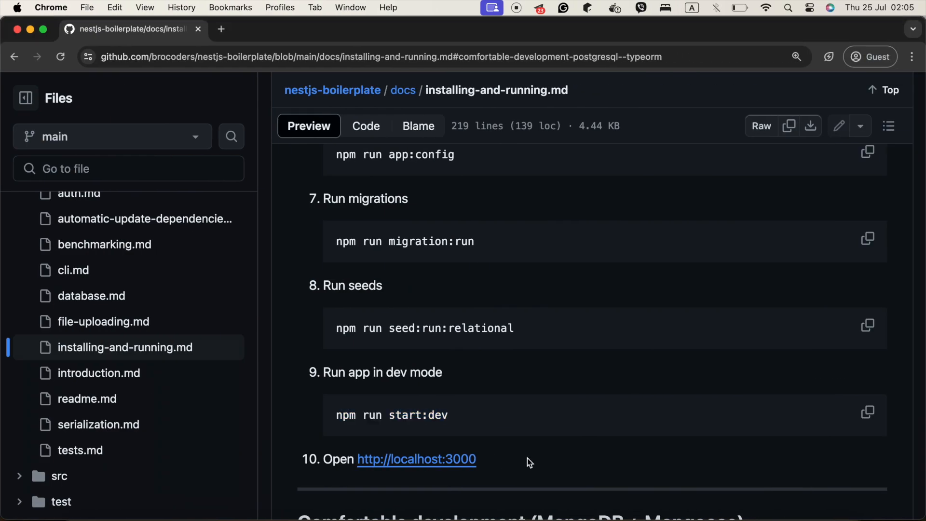
pyautogui.click(415, 459)
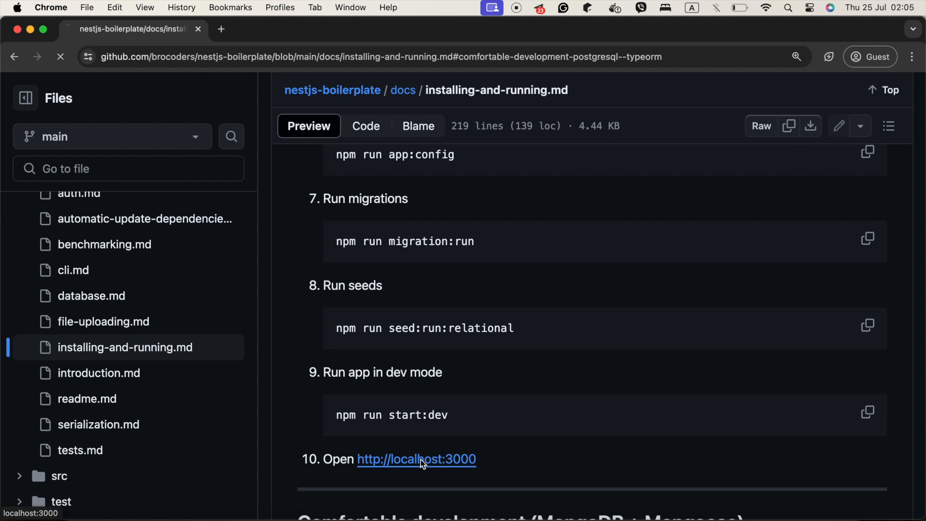
pyautogui.click(416, 458)
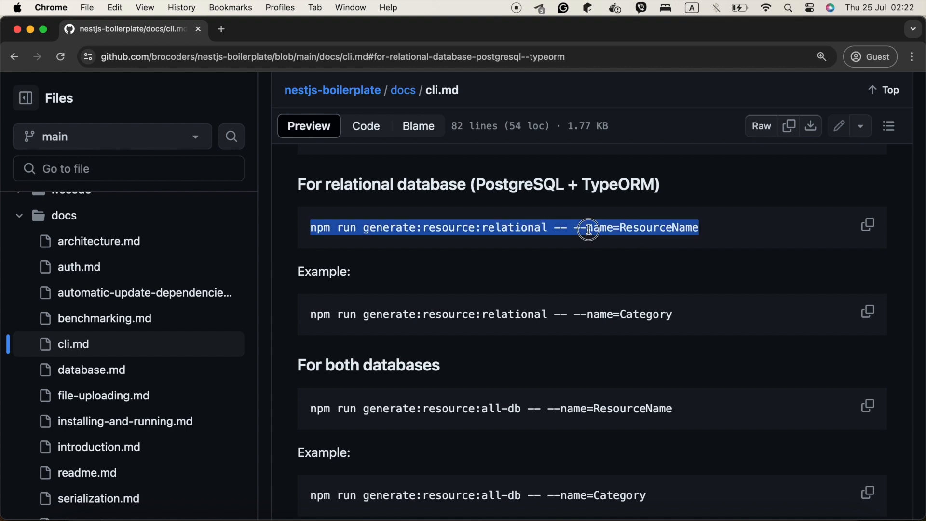
pyautogui.moveTo(587, 229)
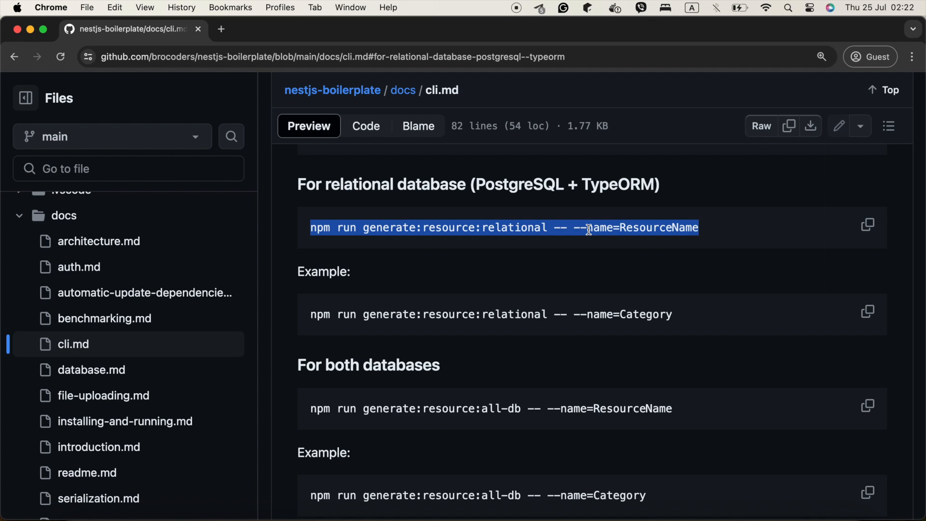
# - Generate the relational resource with --name=Publication
pyautogui.rightClick(589, 228)
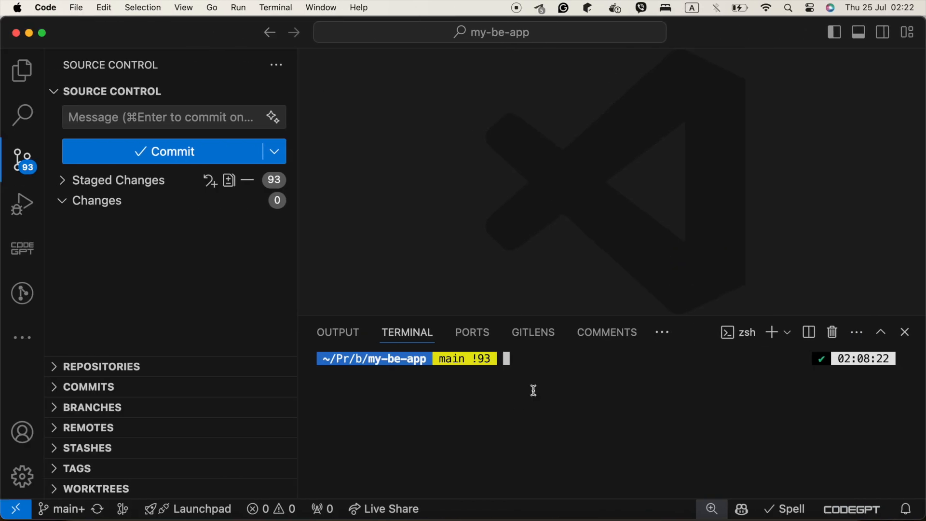
pyautogui.write('npm run generate:resource:relational -- --name=ResourceName')
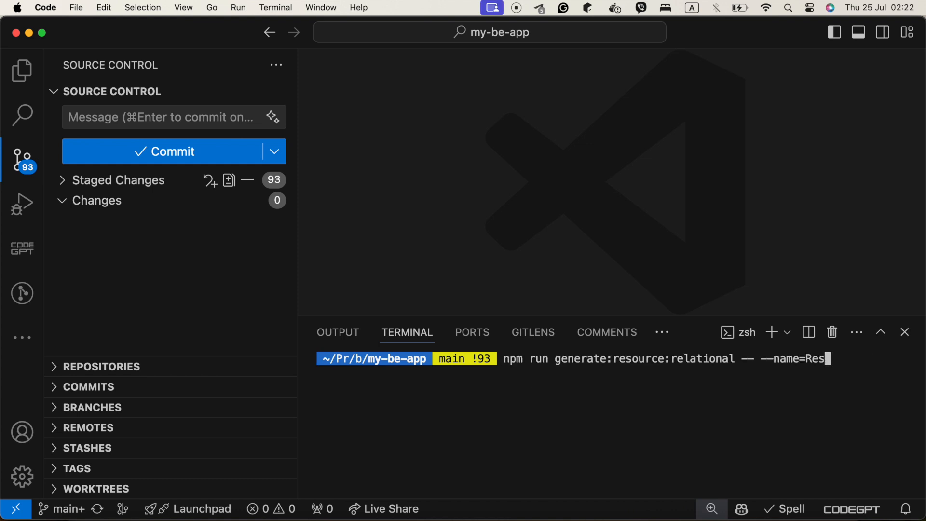
pyautogui.write('ublication')
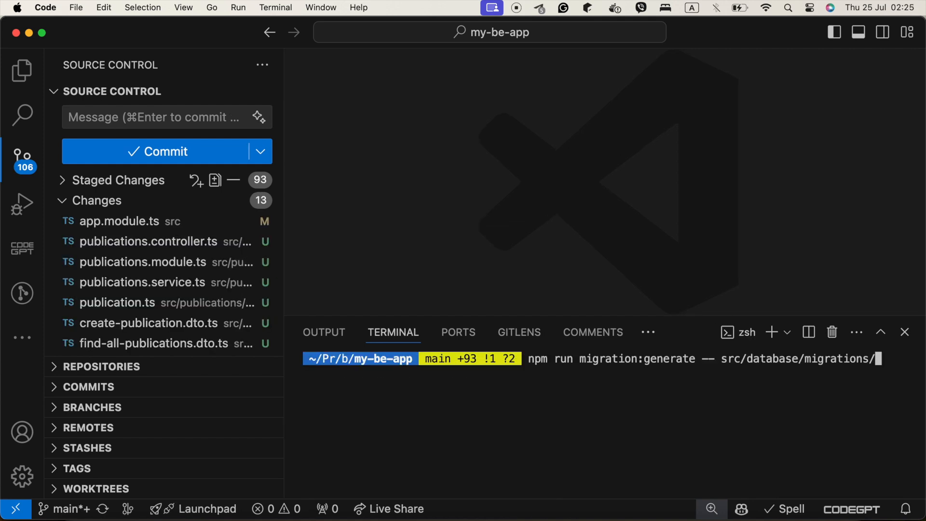
pyautogui.write('Publication')
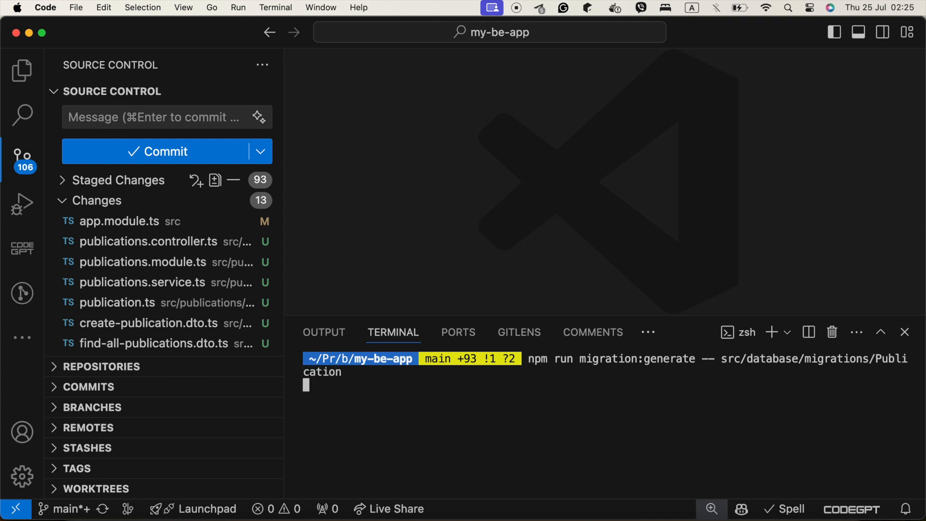
# - Generate and apply the Publication migration, then run npm run start:dev
pyautogui.press('Return')
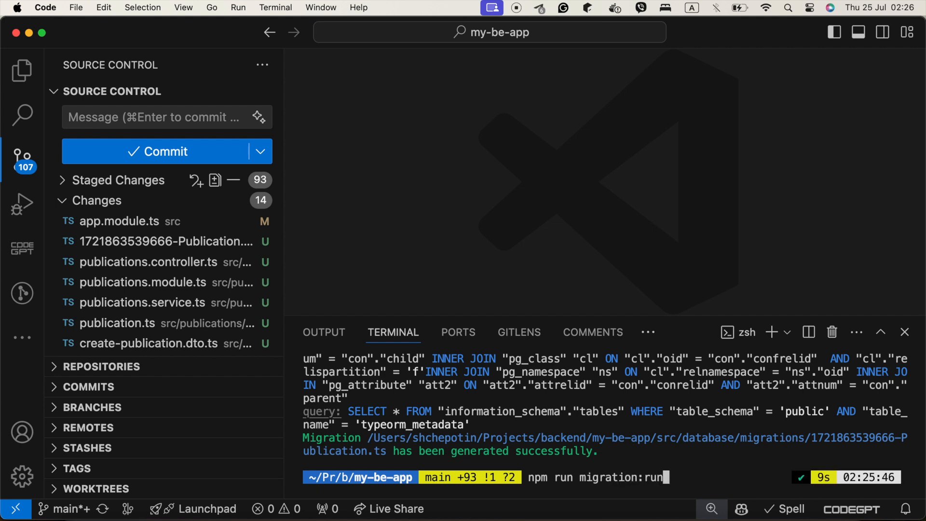
pyautogui.press('Return')
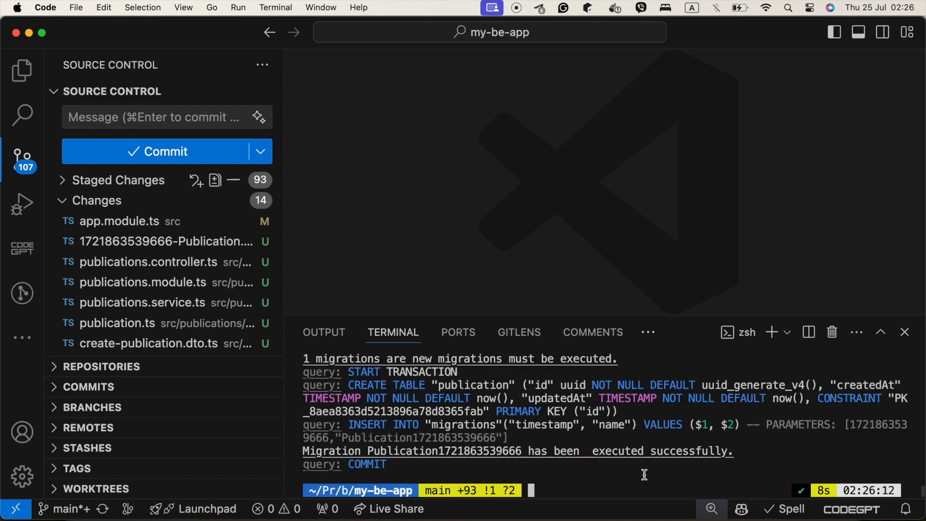
pyautogui.write('npm run migration:run')
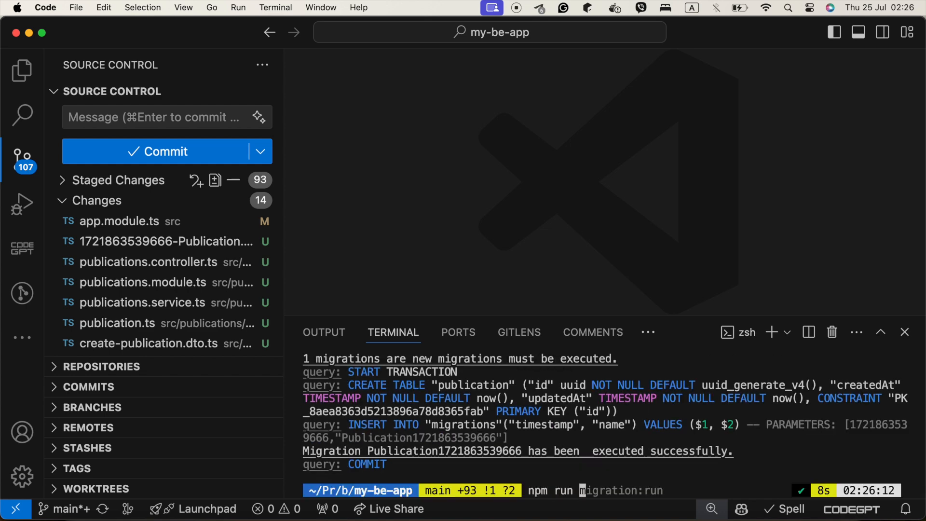
pyautogui.write('npm run start:dev')
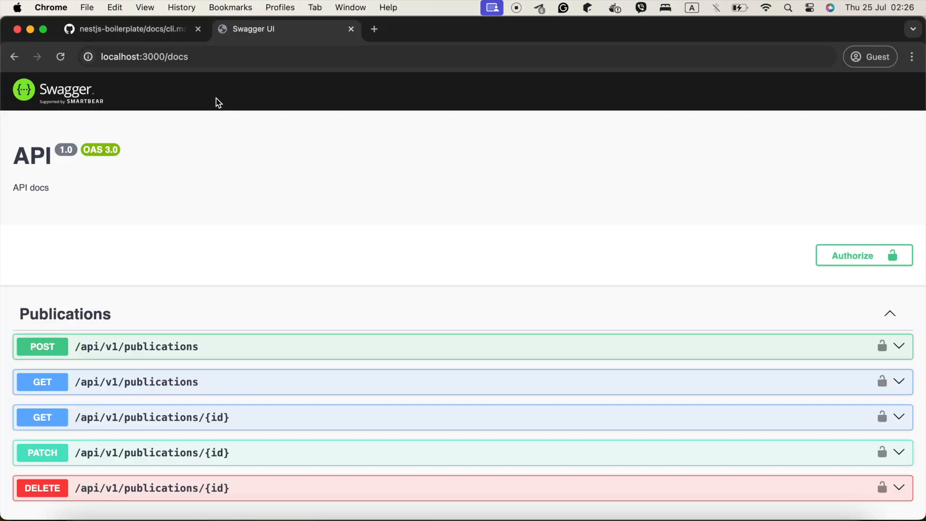
# - Scroll through the Publications endpoints in Swagger, then go back to the boilerplate CLI docs
pyautogui.scroll(-3)
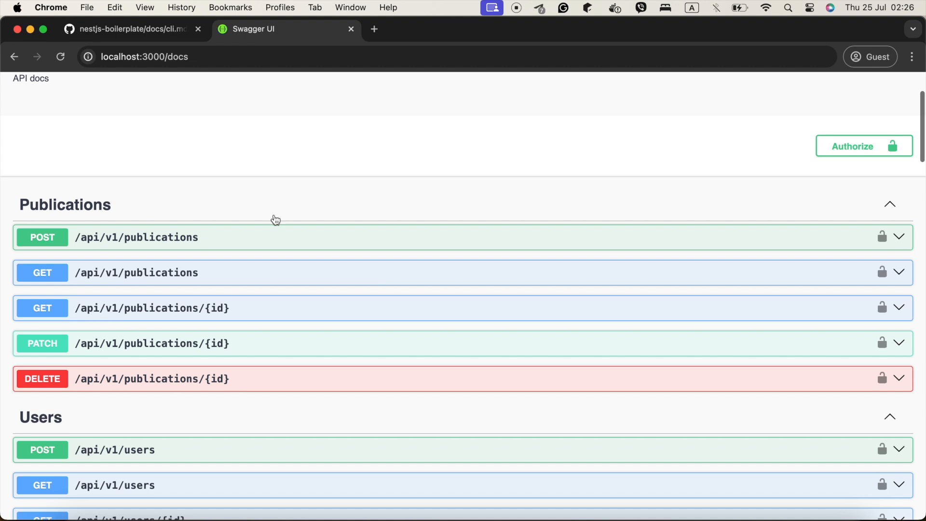
pyautogui.moveTo(80, 398)
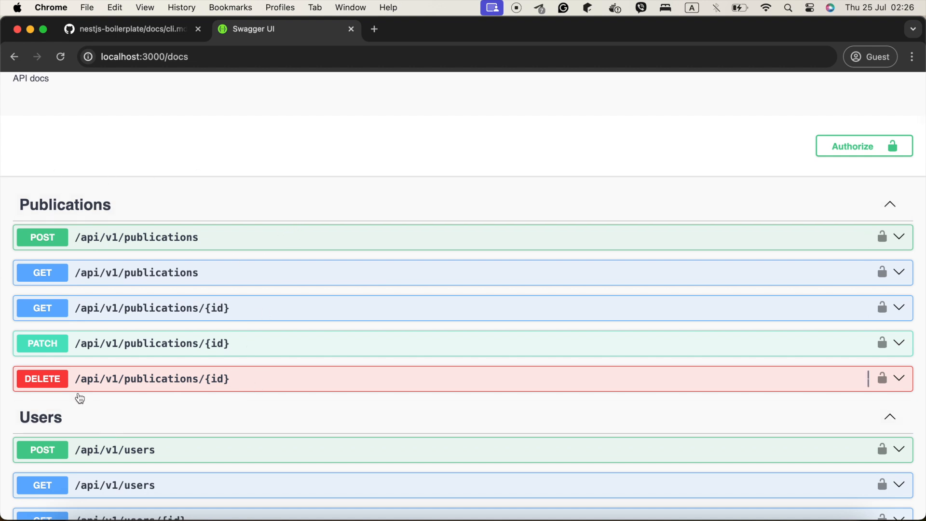
pyautogui.moveTo(213, 181)
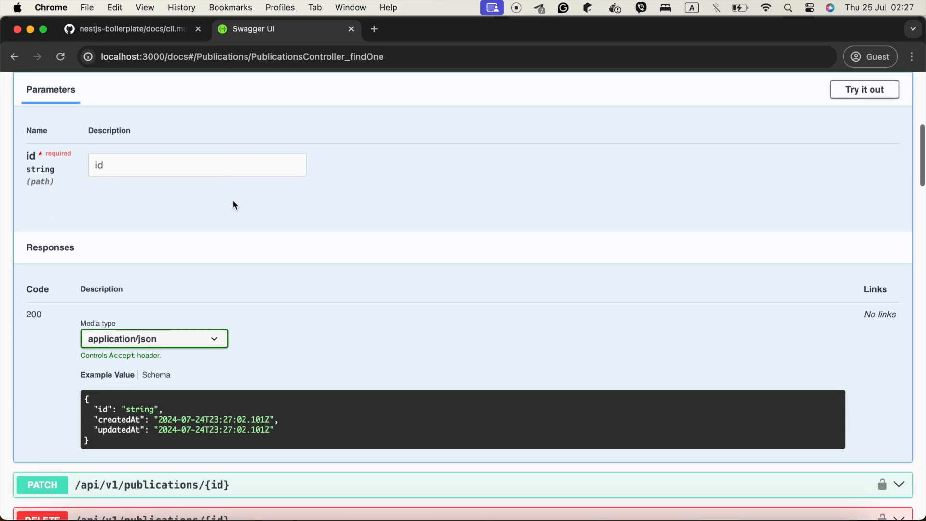
pyautogui.click(130, 29)
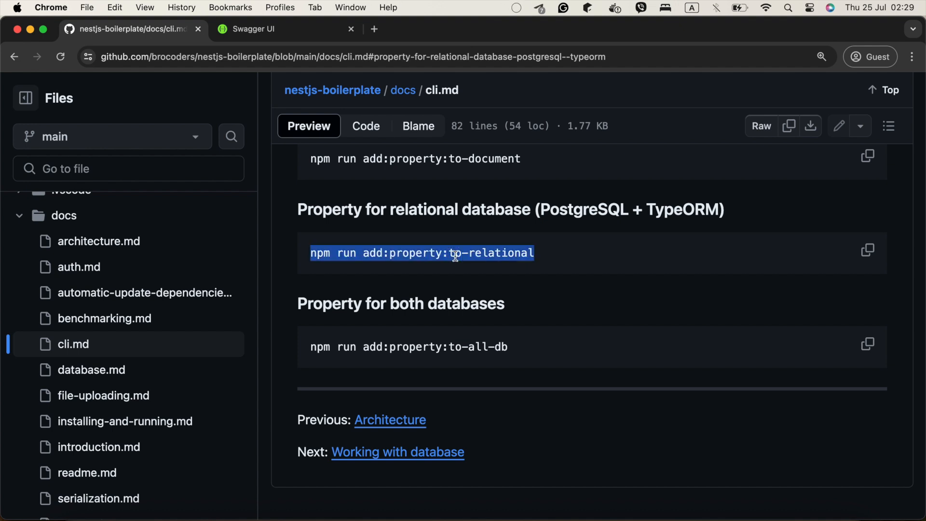
# - Add a title property to Publication via add:property:to-relational, then start entering Publication again
pyautogui.click(523, 266)
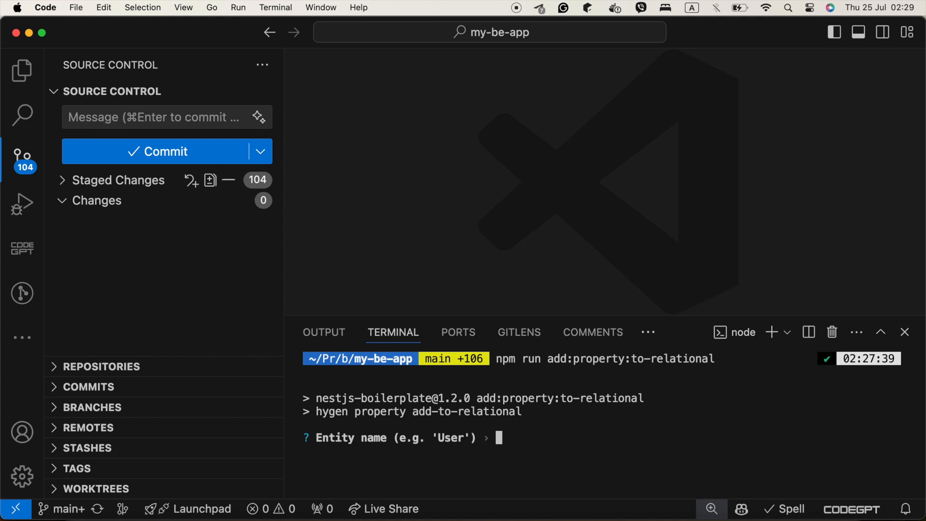
pyautogui.write('Publicat')
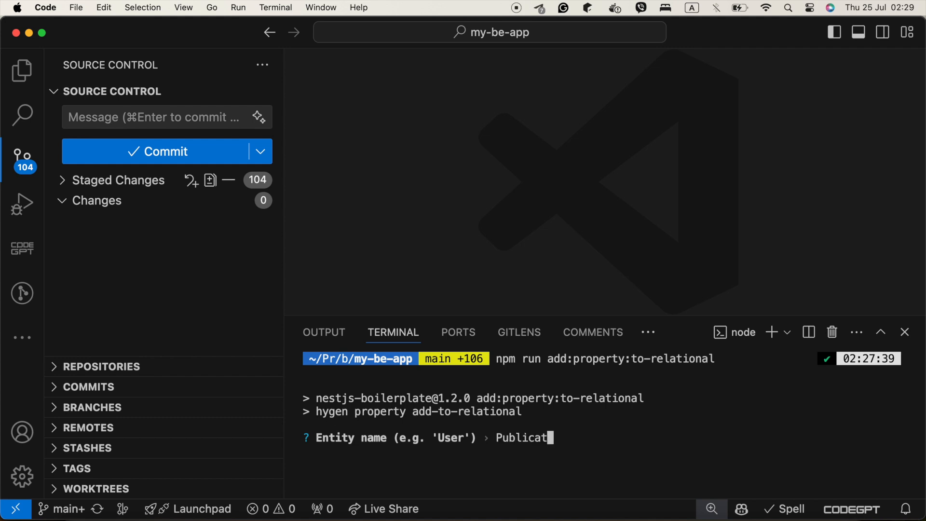
pyautogui.press('Return')
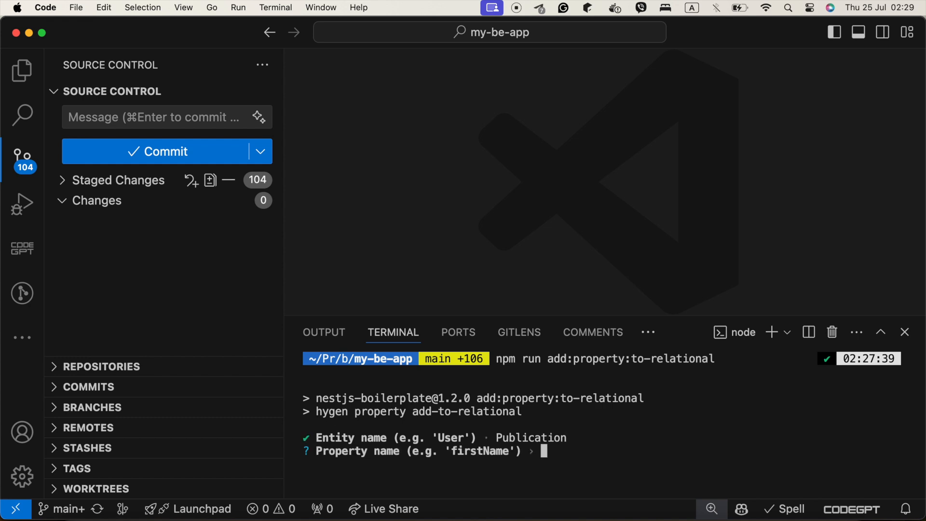
pyautogui.write('title')
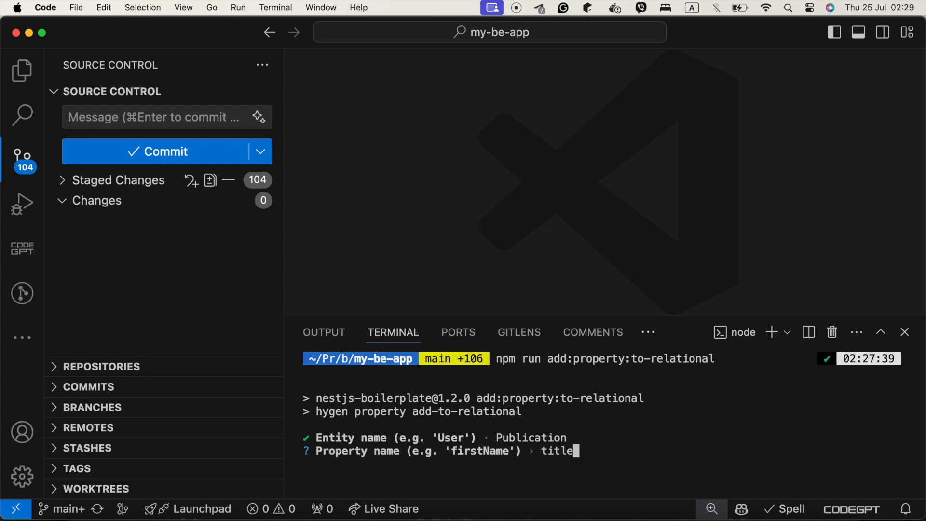
pyautogui.press('Return')
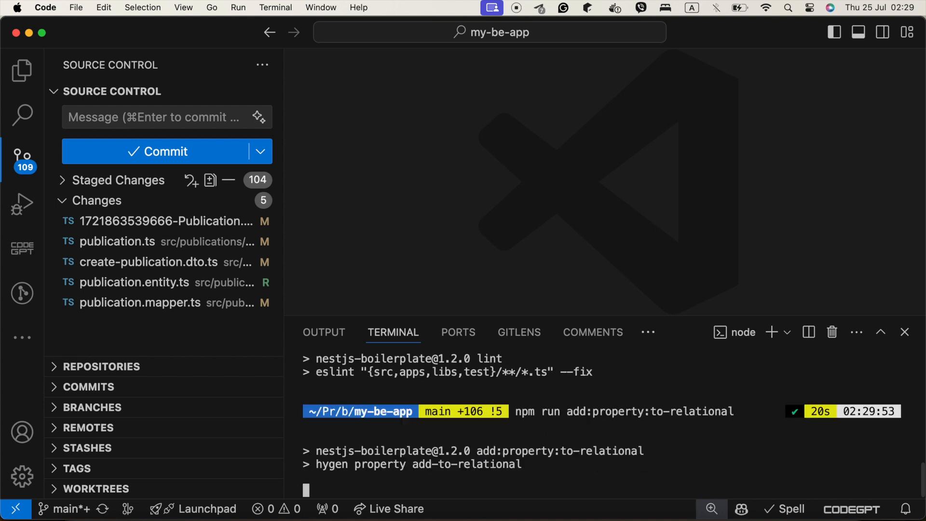
pyautogui.write('Publica')
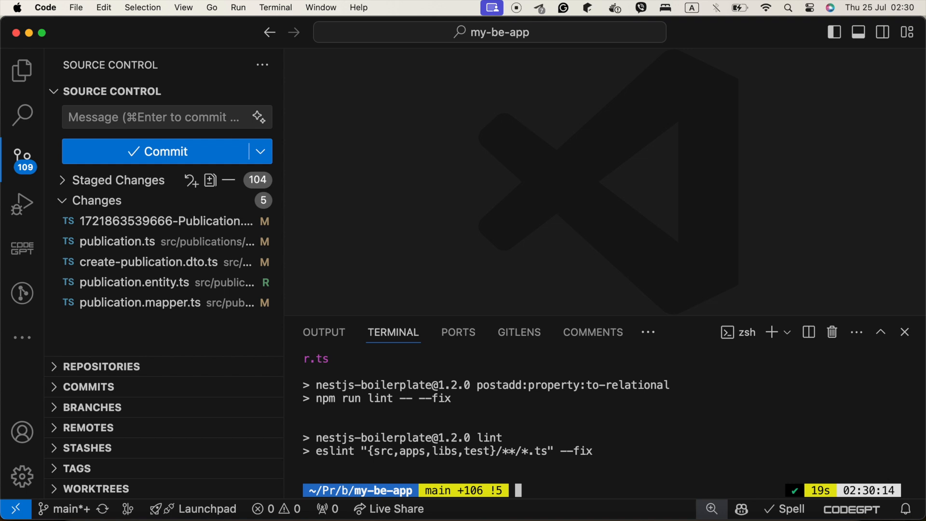
# - Generate and run the PublicationFields migration, then restart with npm run start:dev
pyautogui.write('npm run migration:run')
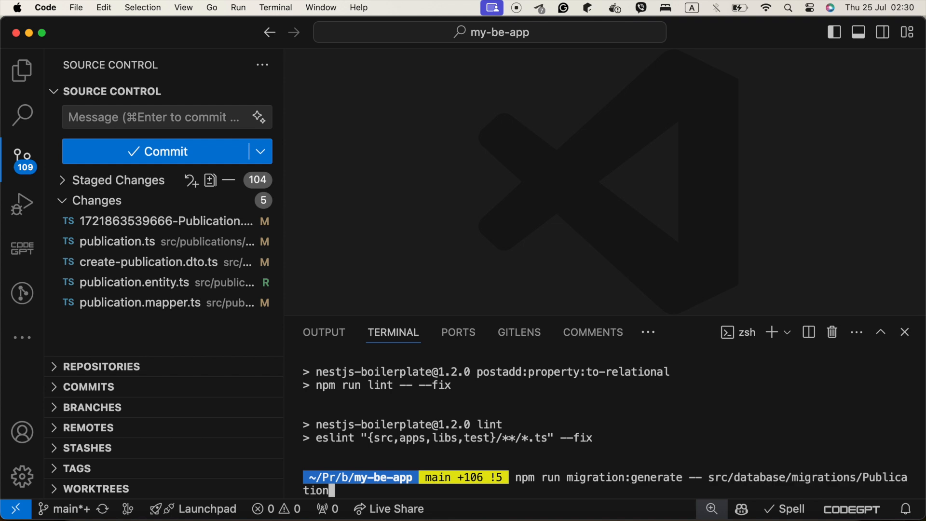
pyautogui.write('Fie')
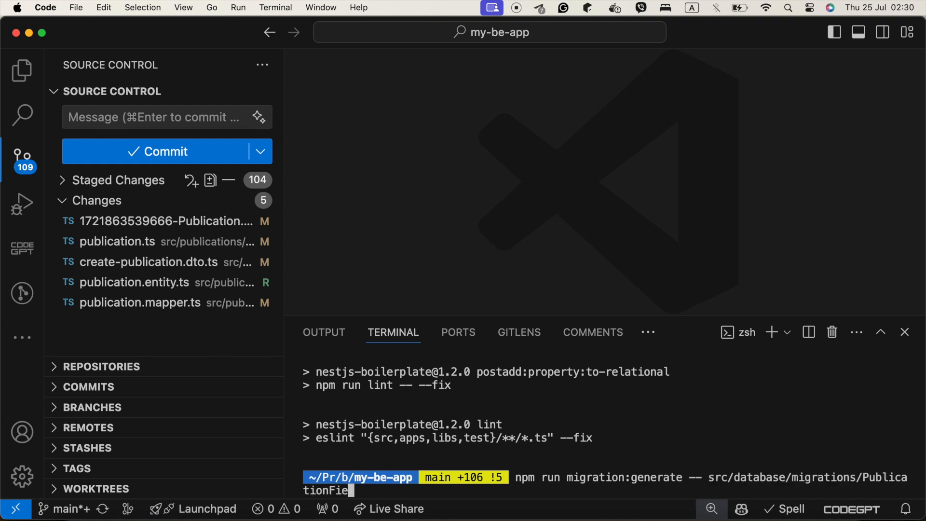
pyautogui.press('Return')
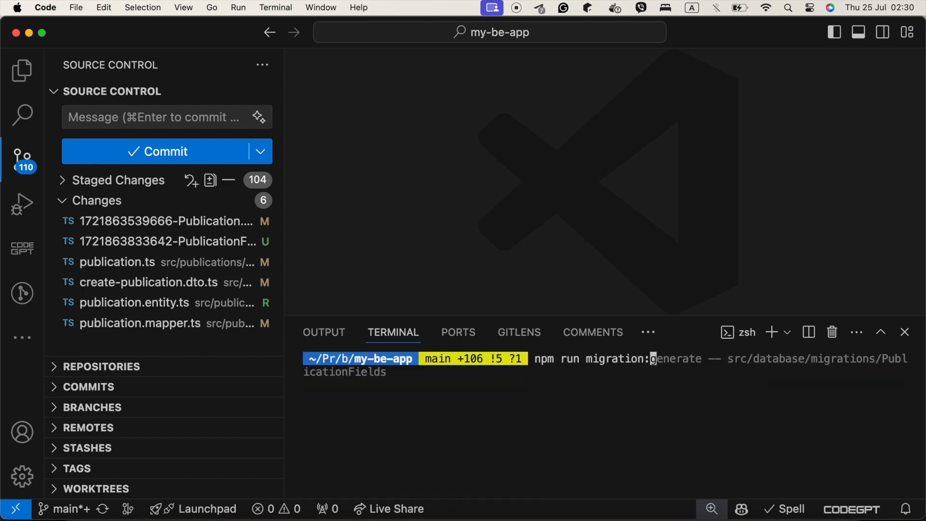
pyautogui.press('Return')
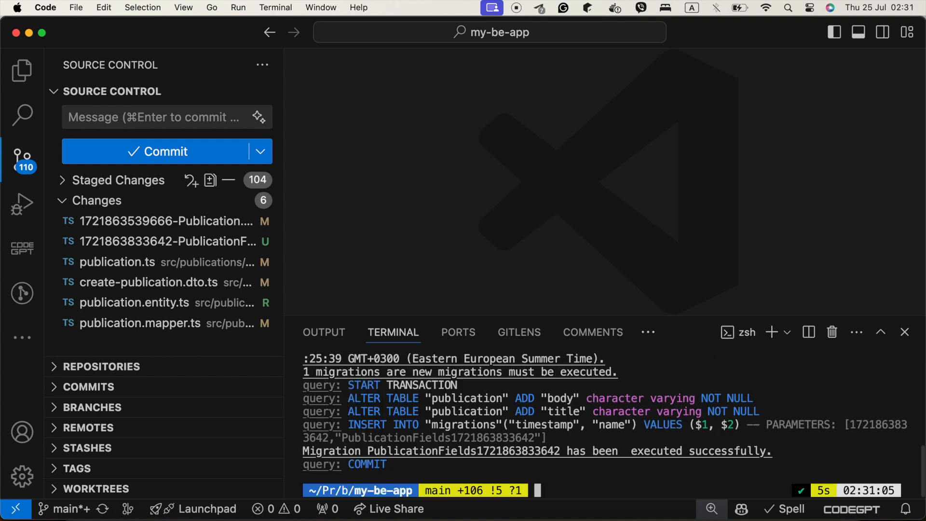
pyautogui.write('npm run start:dev')
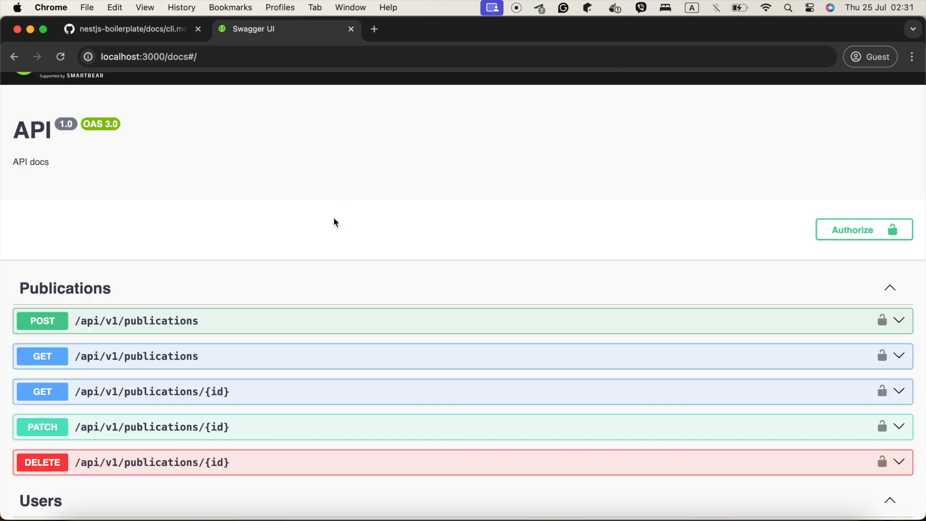
# - Execute the admin email login request and select the returned access token
pyautogui.scroll(-3)
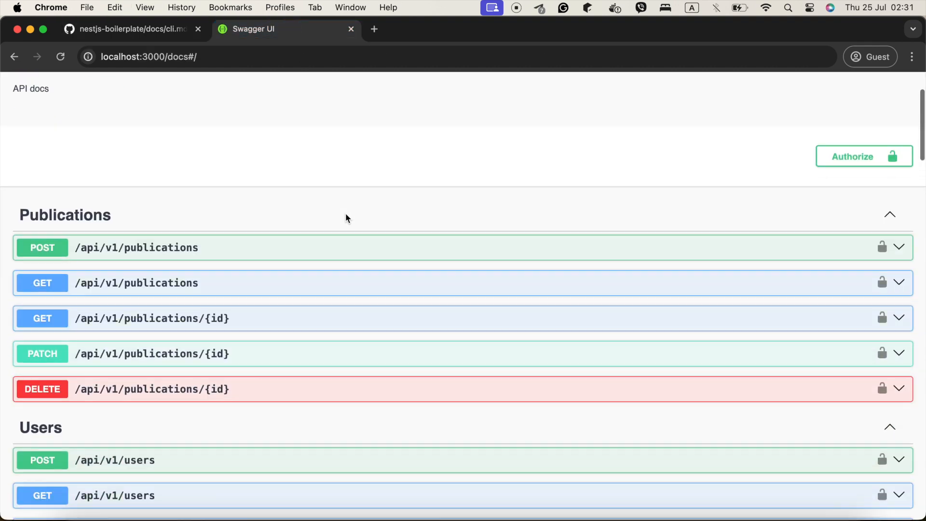
pyautogui.scroll(-3)
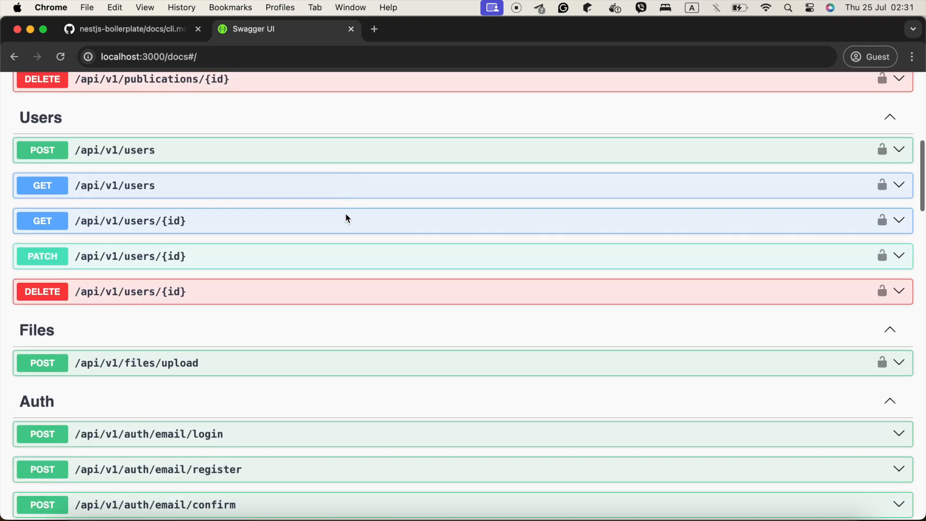
pyautogui.scroll(-3)
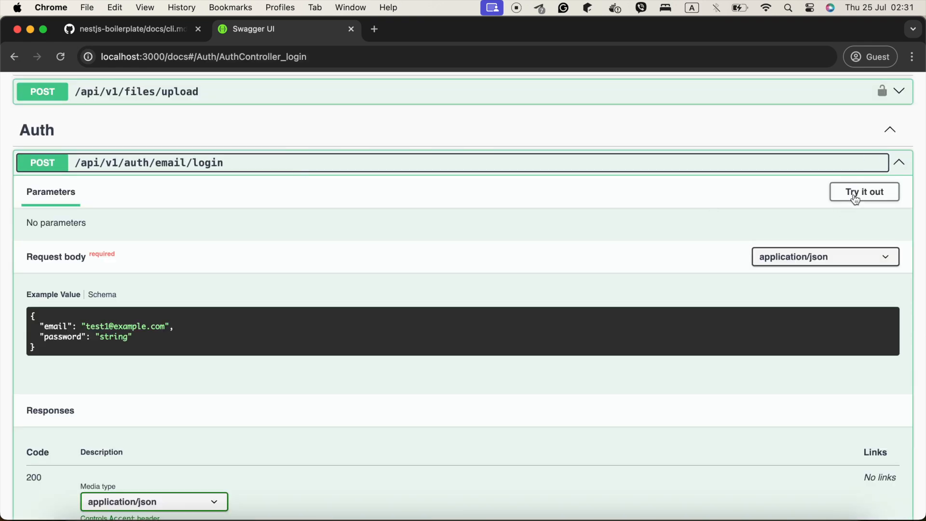
pyautogui.click(863, 191)
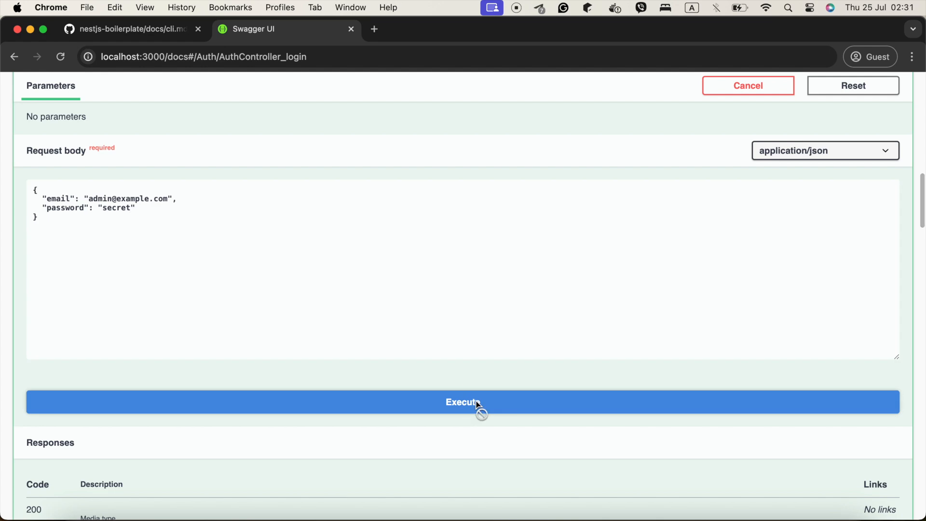
pyautogui.click(463, 402)
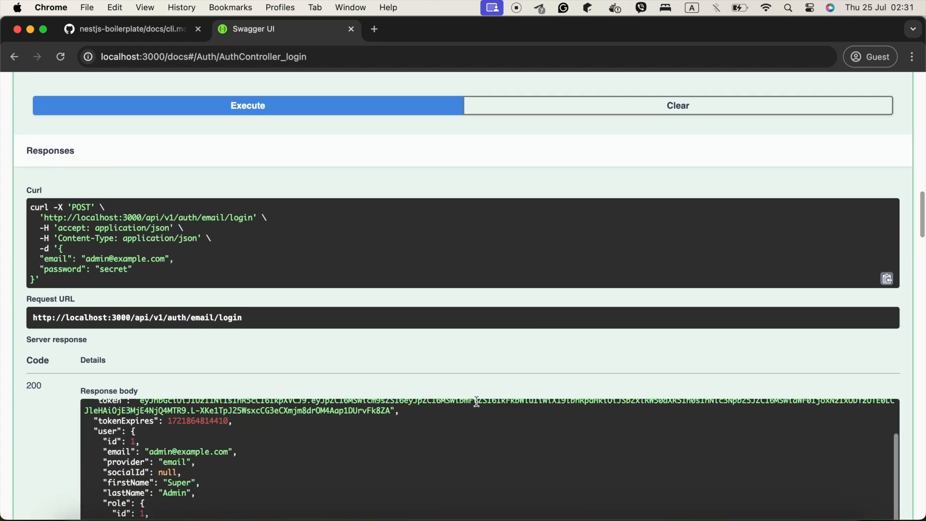
pyautogui.scroll(-3)
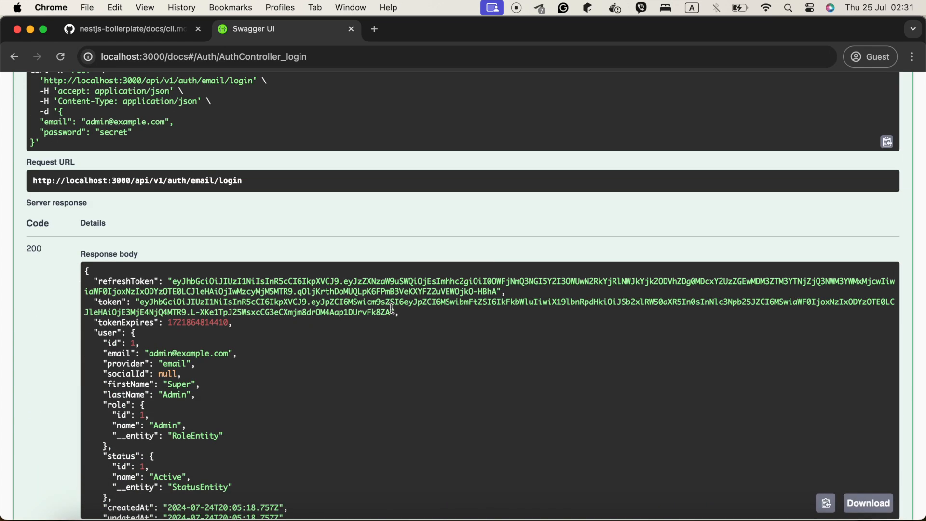
pyautogui.doubleClick(265, 302)
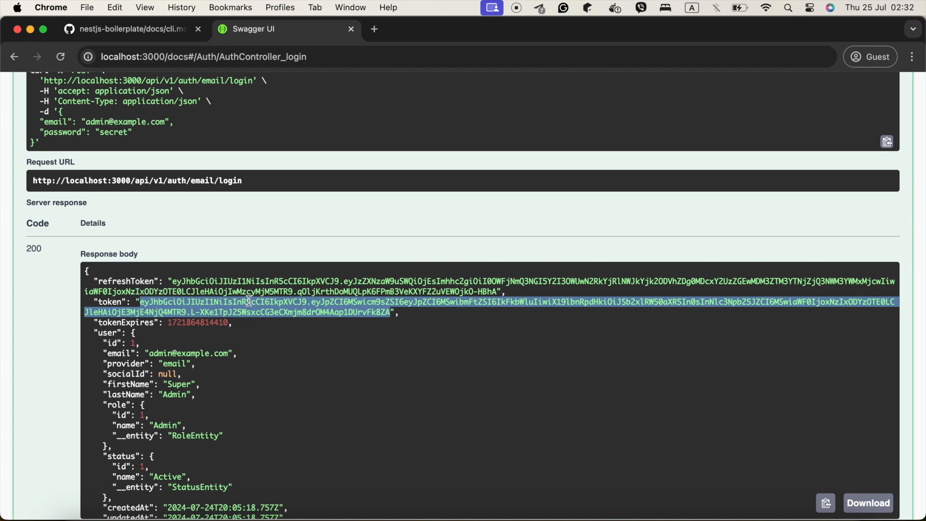
pyautogui.scroll(3)
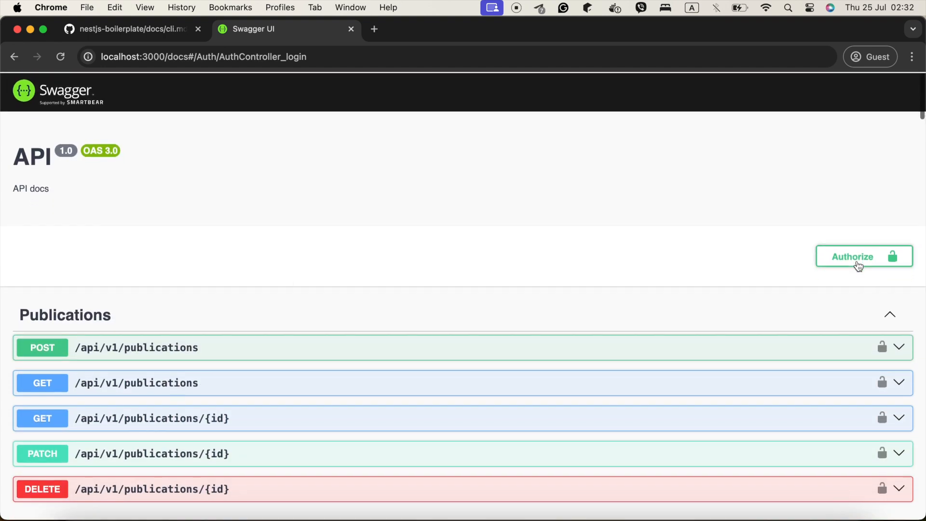
# - Apply the admin's access token as the bearer authorization for all requests
pyautogui.click(852, 256)
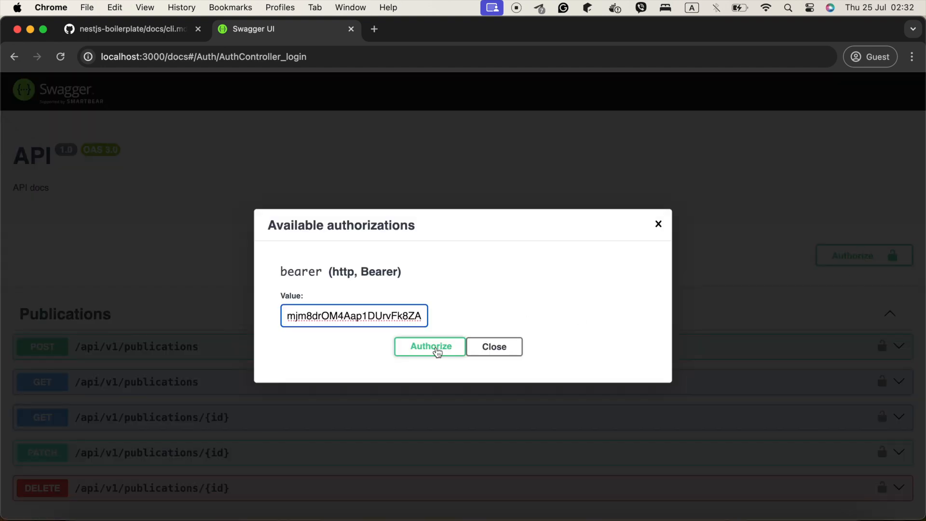
pyautogui.click(429, 347)
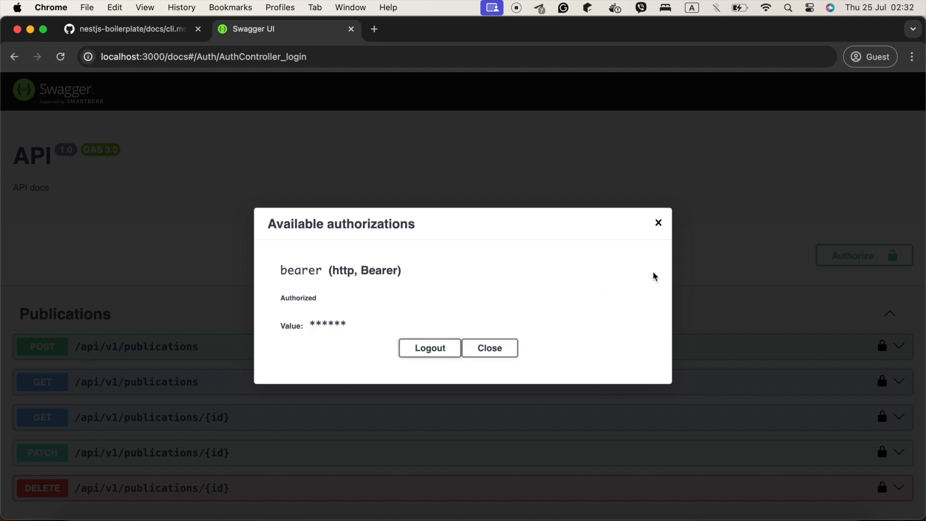
pyautogui.click(489, 347)
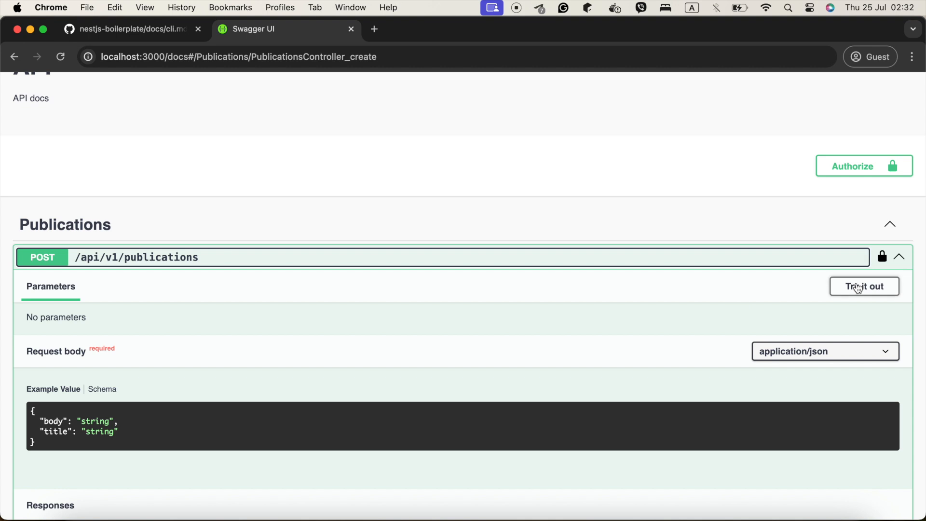
# - Create the first publication with body 'Test 1' and title 'Test Test'
pyautogui.click(863, 287)
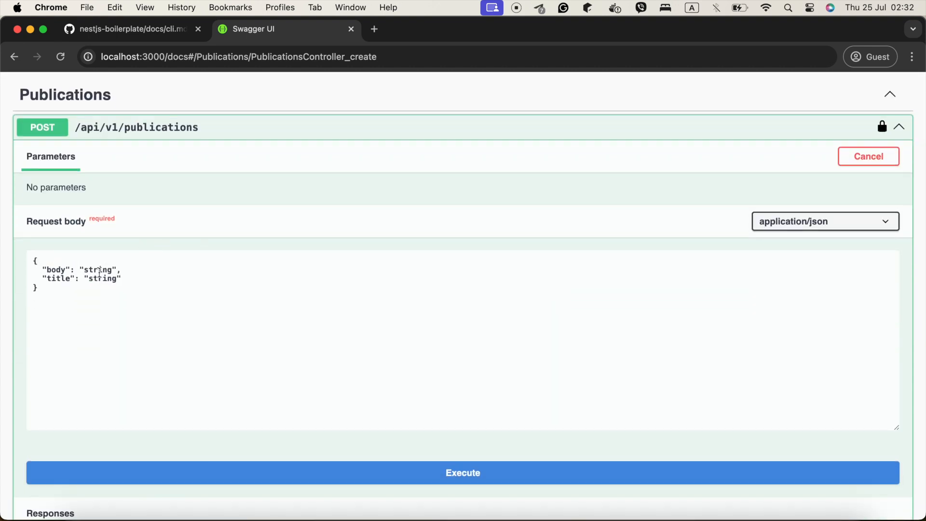
pyautogui.write('Test 1')
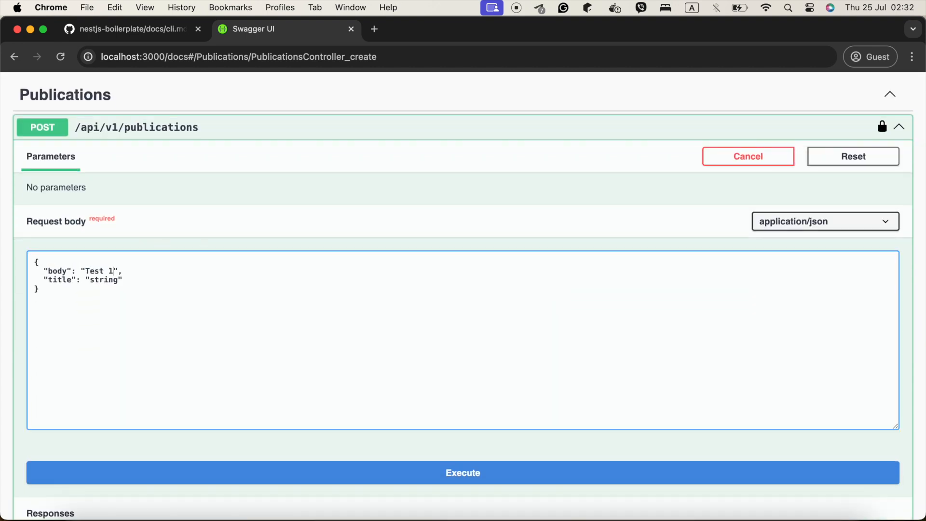
pyautogui.write('Test')
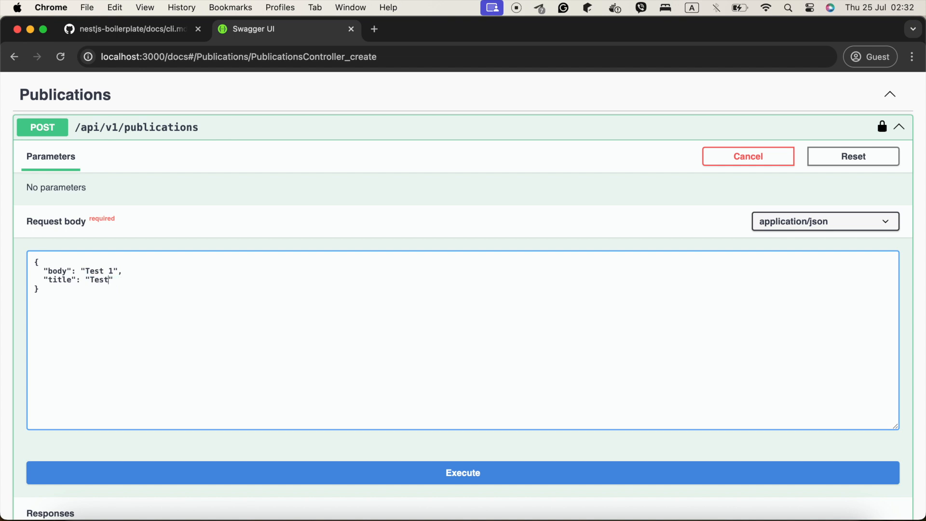
pyautogui.write('Test')
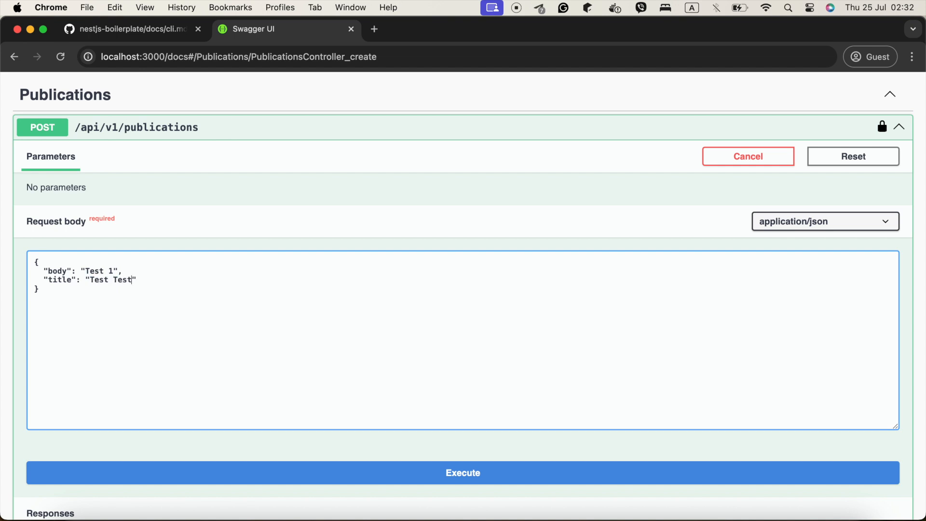
pyautogui.click(462, 472)
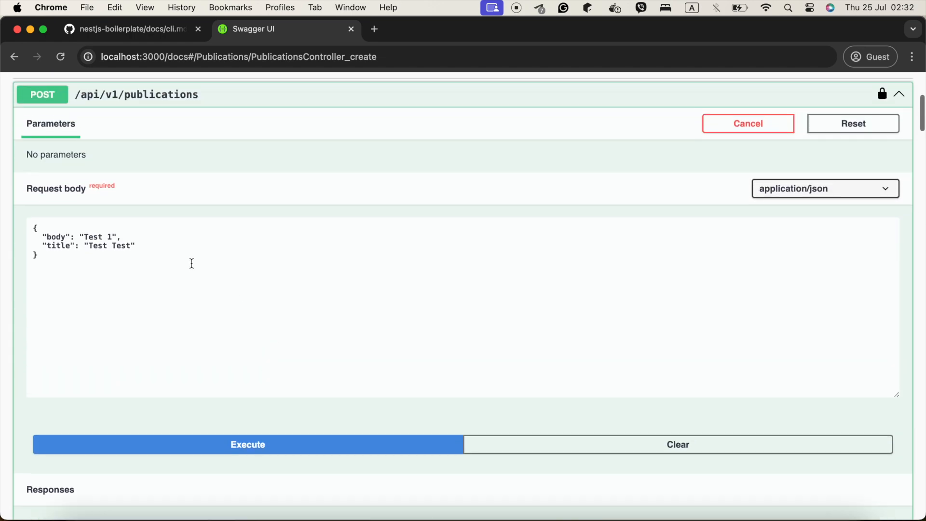
# - Create a second publication with body 'Test 2' and title 'Test Test Test'
pyautogui.write('2')
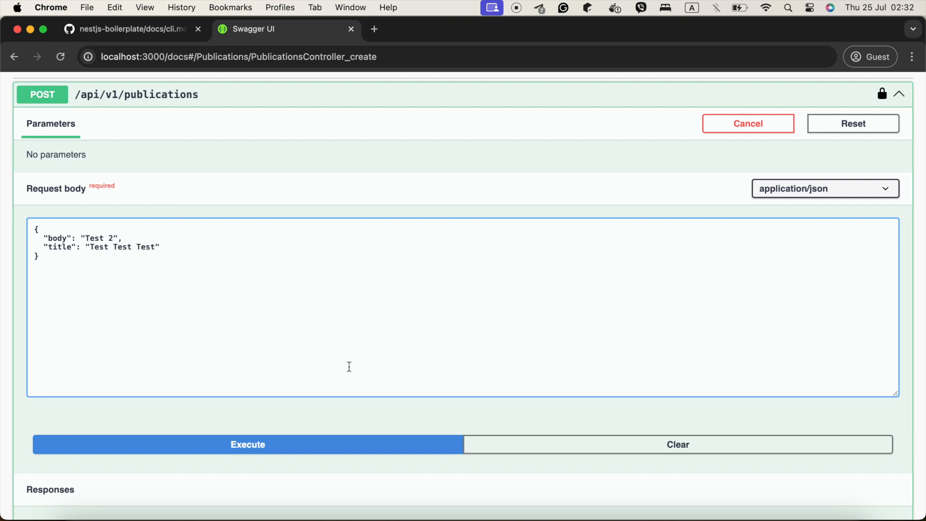
pyautogui.click(247, 444)
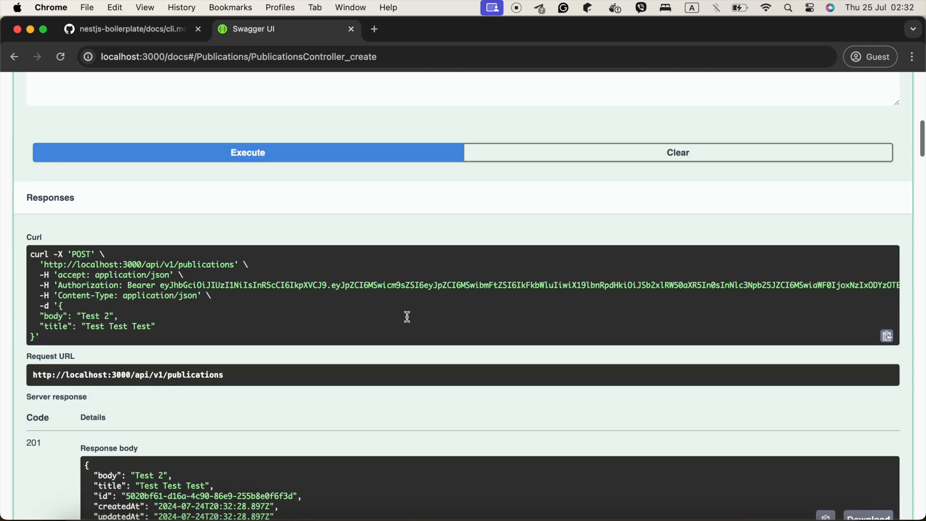
pyautogui.scroll(-3)
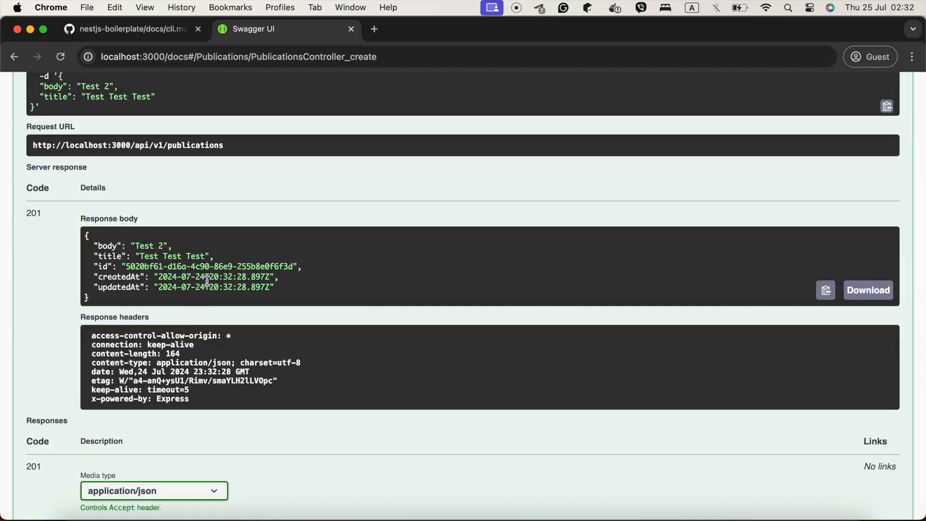
pyautogui.scroll(3)
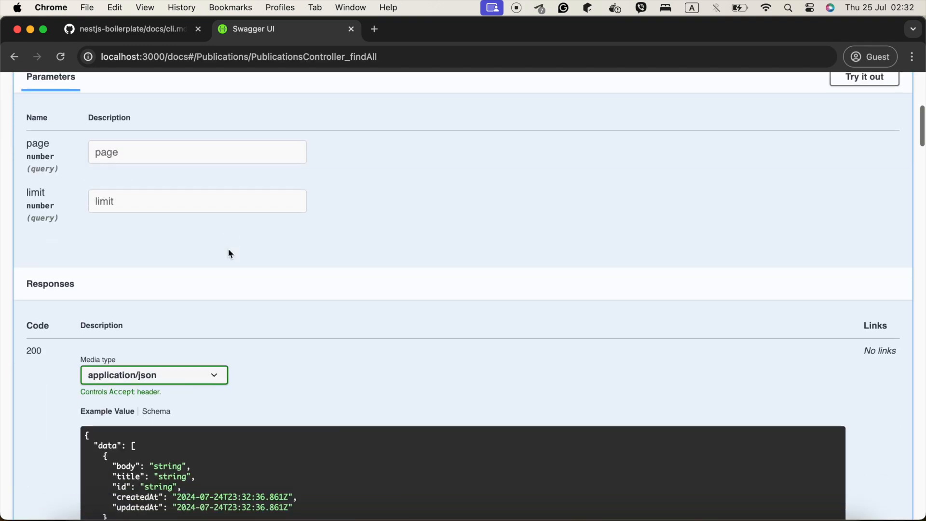
# - Fetch the publications list and select a publication id from the response
pyautogui.click(863, 76)
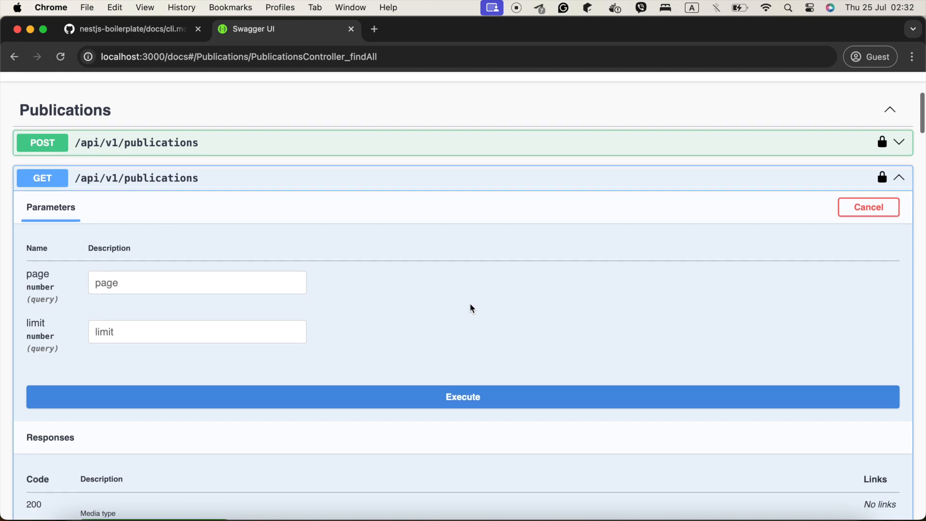
pyautogui.click(463, 397)
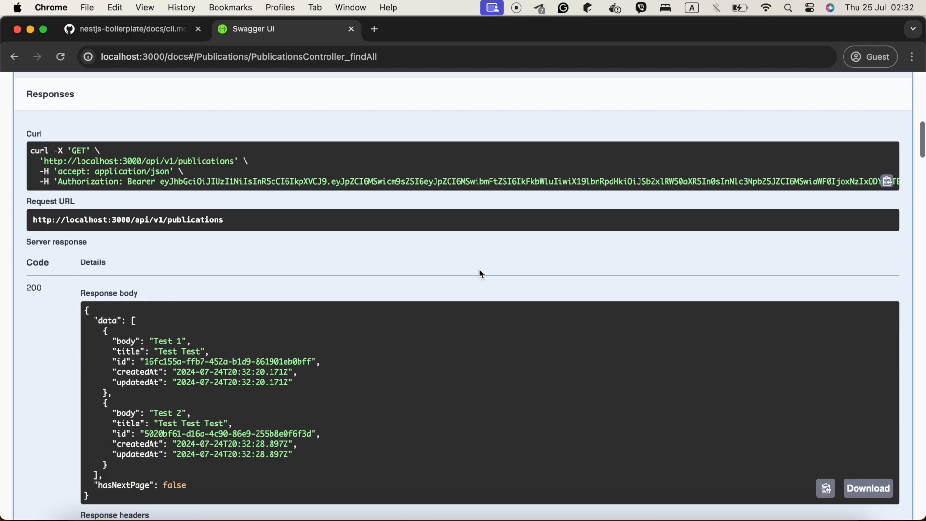
pyautogui.scroll(-3)
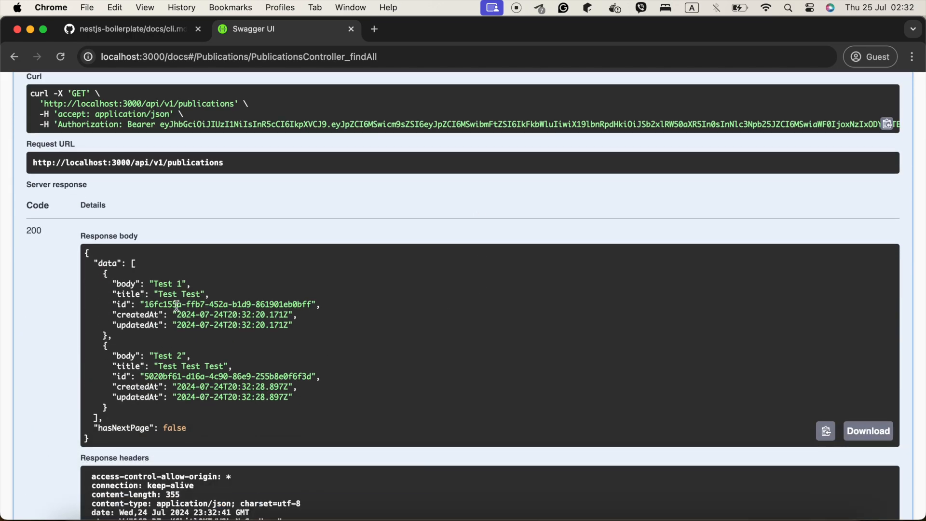
pyautogui.doubleClick(169, 356)
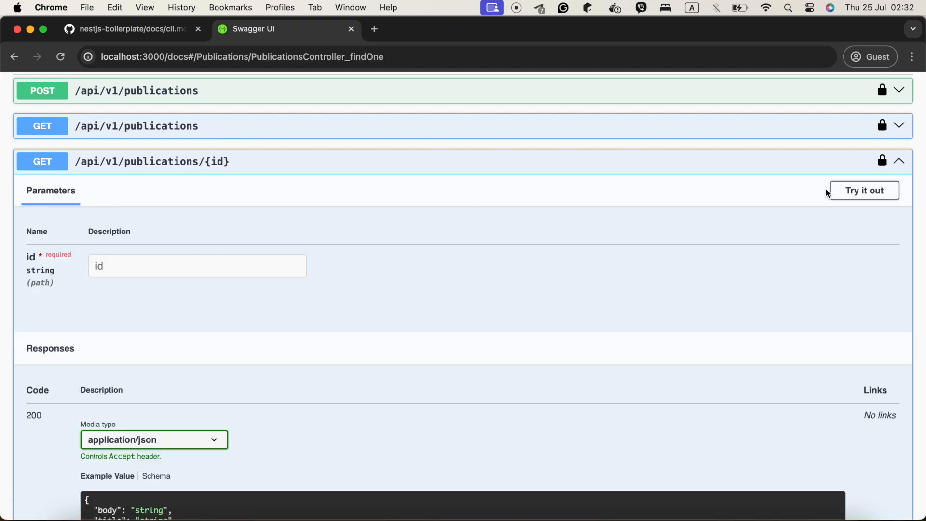
# - Request publication 5020bf61-d16a-4c90-86e9-255b8e0f6f3d by its id
pyautogui.click(862, 190)
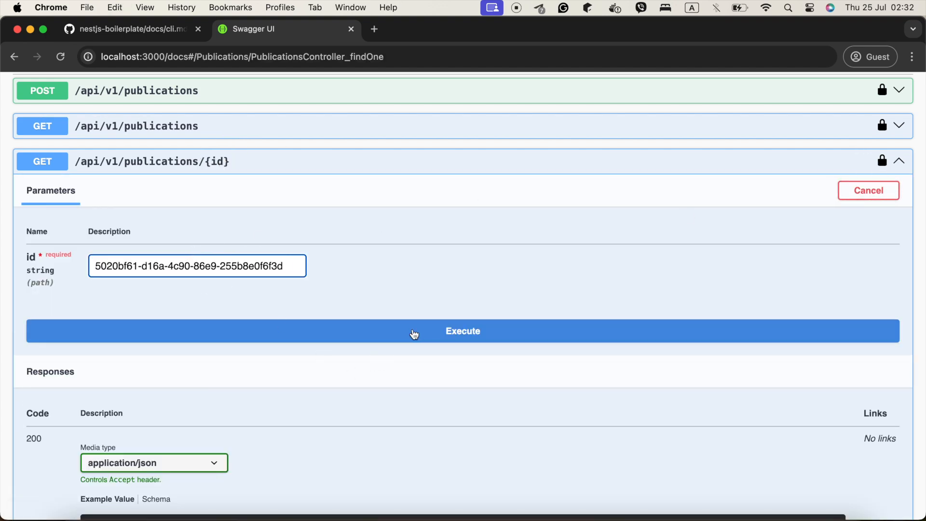
pyautogui.click(462, 331)
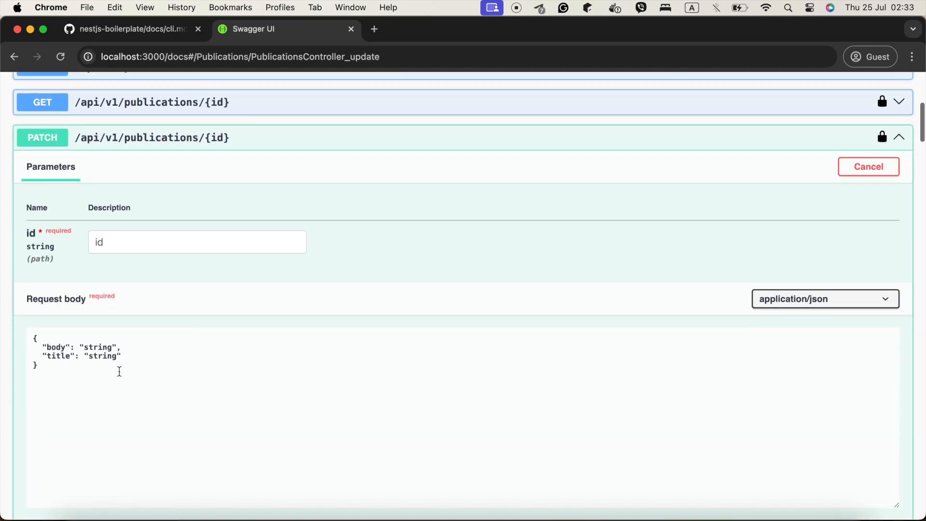
# - Patch publication 5020bf61-d16a-4c90-86e9-255b8e0f6f3d with title 'Test [Edited]'
pyautogui.write('5020bf61-d16a-4c90-86e9-255b8e0f6f3d')
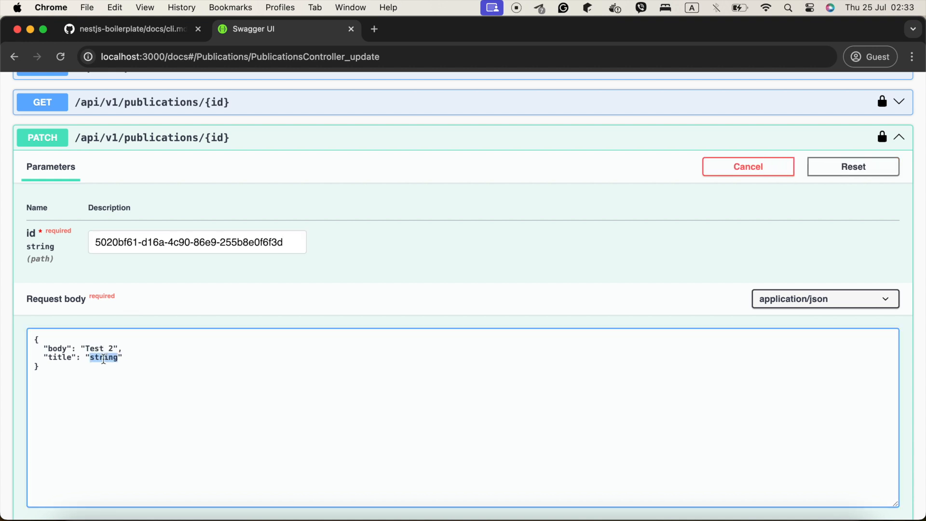
pyautogui.write('Test []')
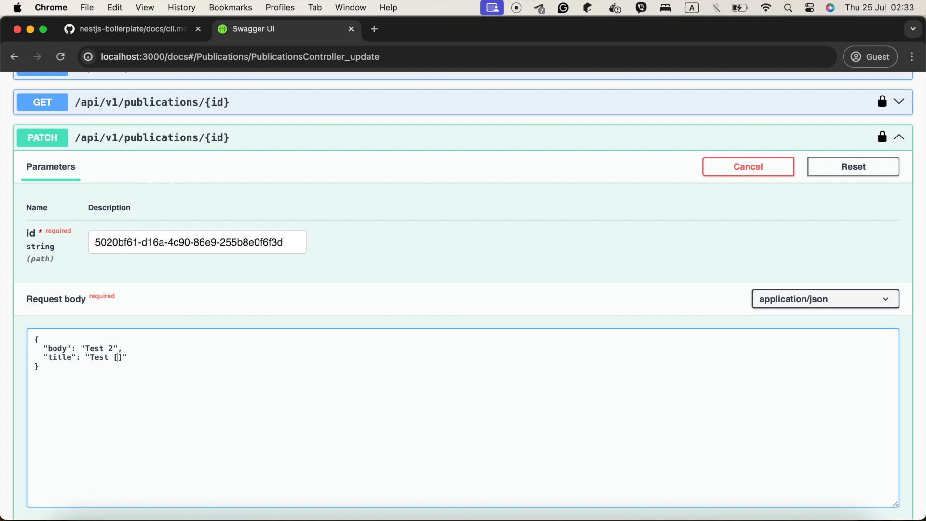
pyautogui.write('Edited')
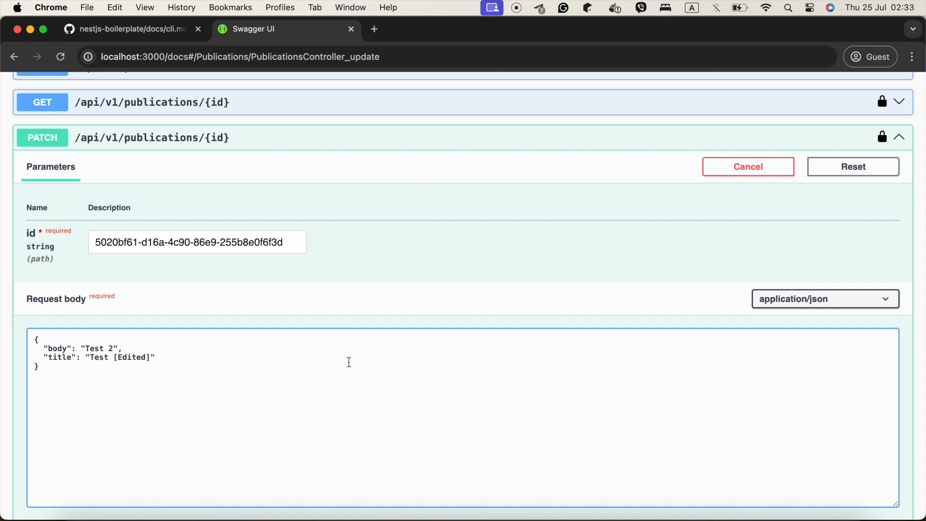
pyautogui.click(466, 392)
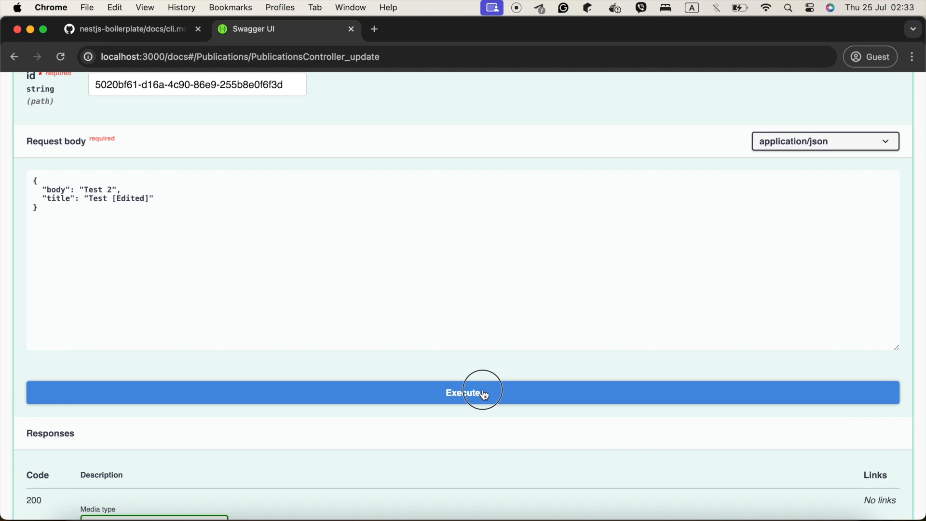
pyautogui.click(463, 392)
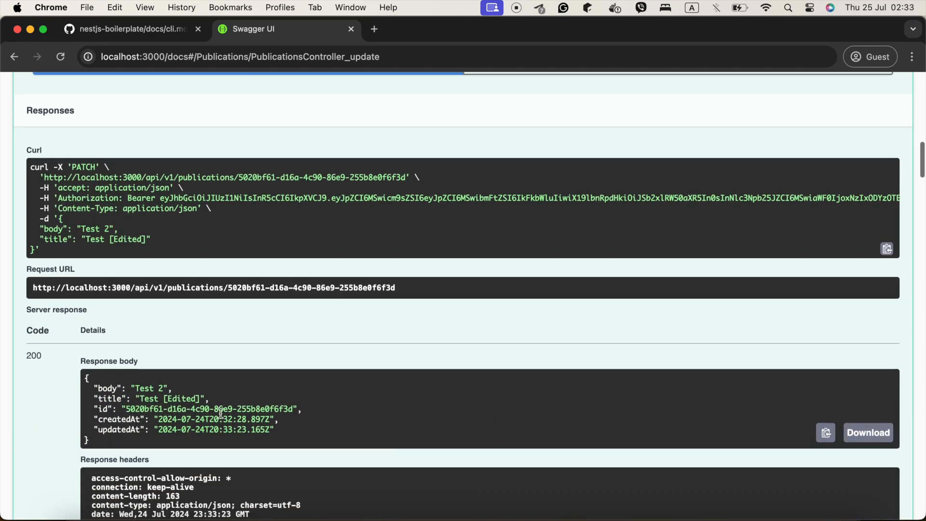
pyautogui.scroll(3)
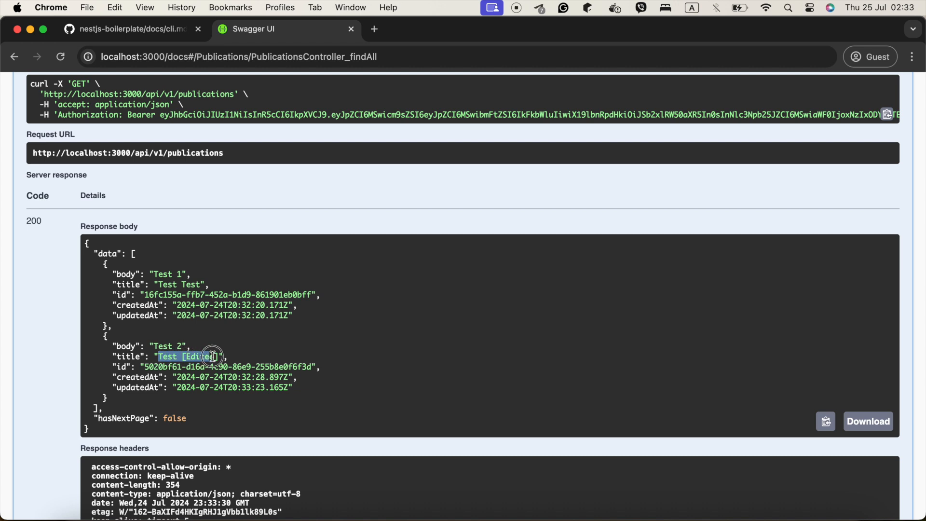
pyautogui.moveTo(244, 358)
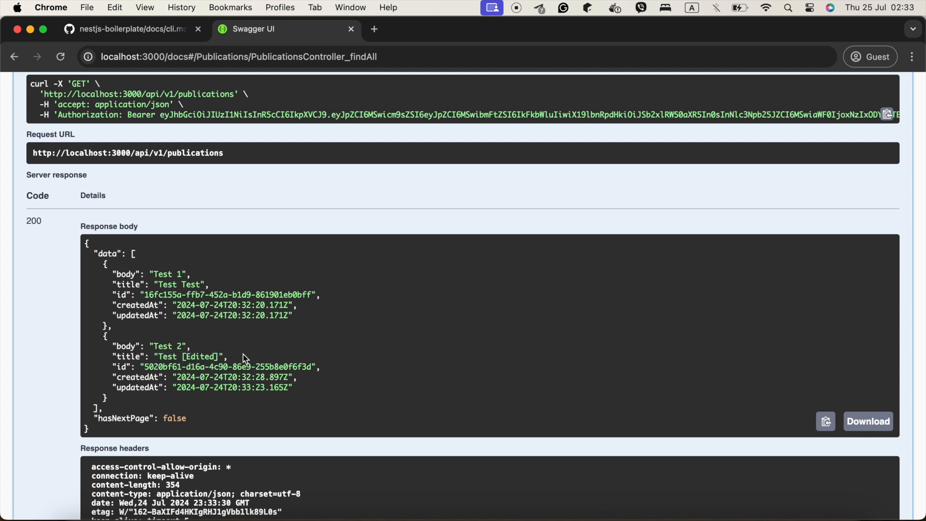